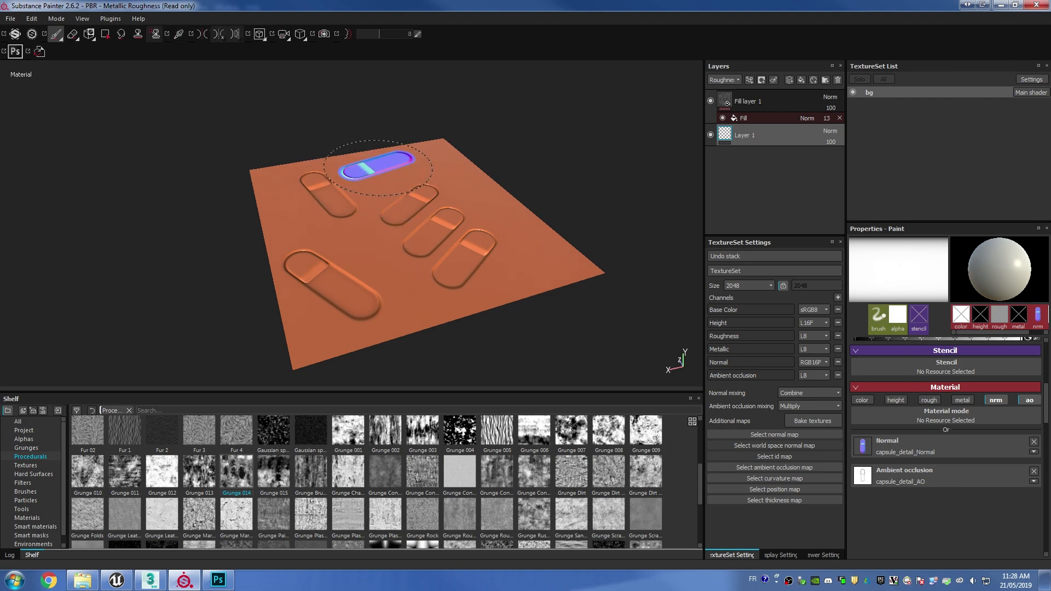
Draw an 18-sided cylinder in Top view beside the plane and enter Polygon mode
{"action": "left_click", "coordinate": [149, 580]}
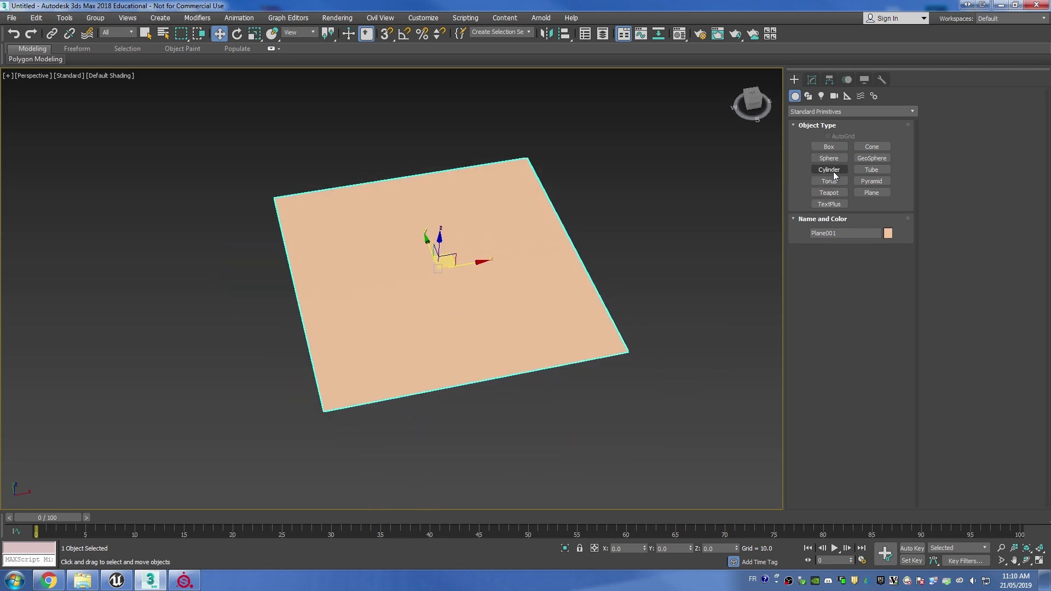
{"action": "left_click", "coordinate": [828, 169]}
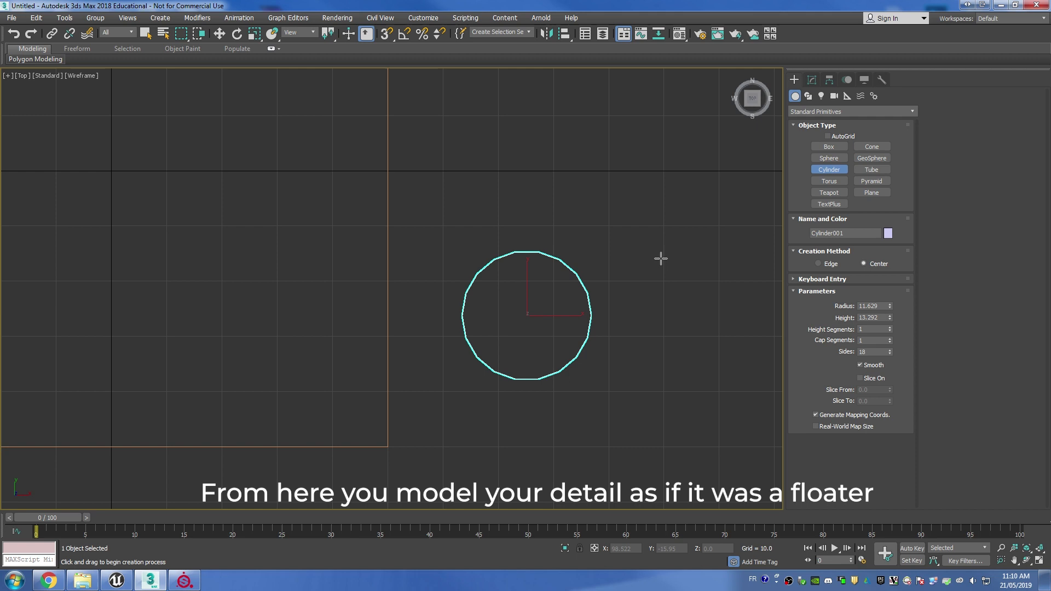
{"action": "left_click", "coordinate": [810, 80]}
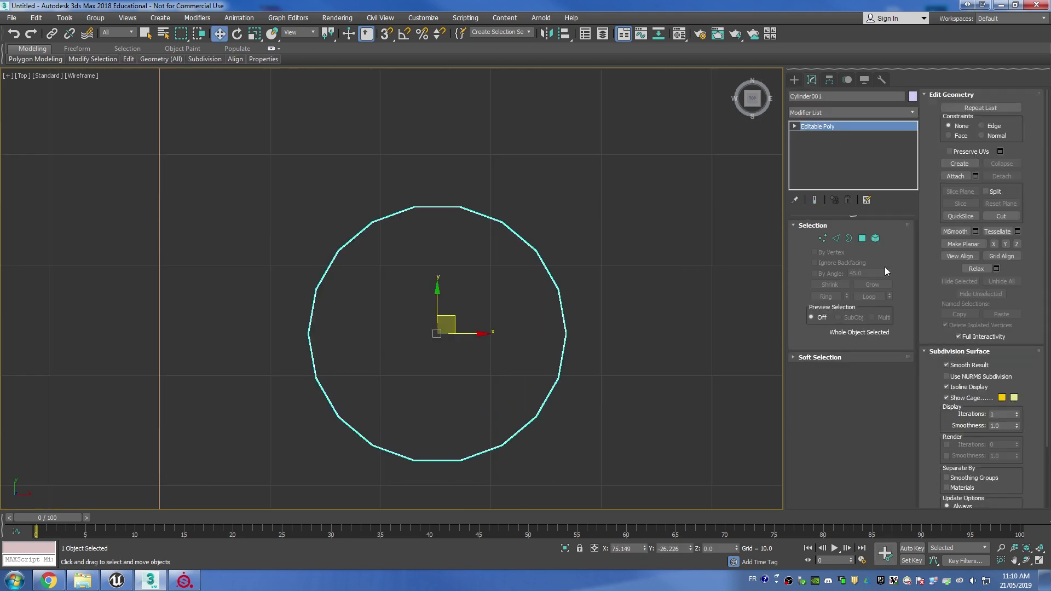
{"action": "left_click", "coordinate": [862, 239]}
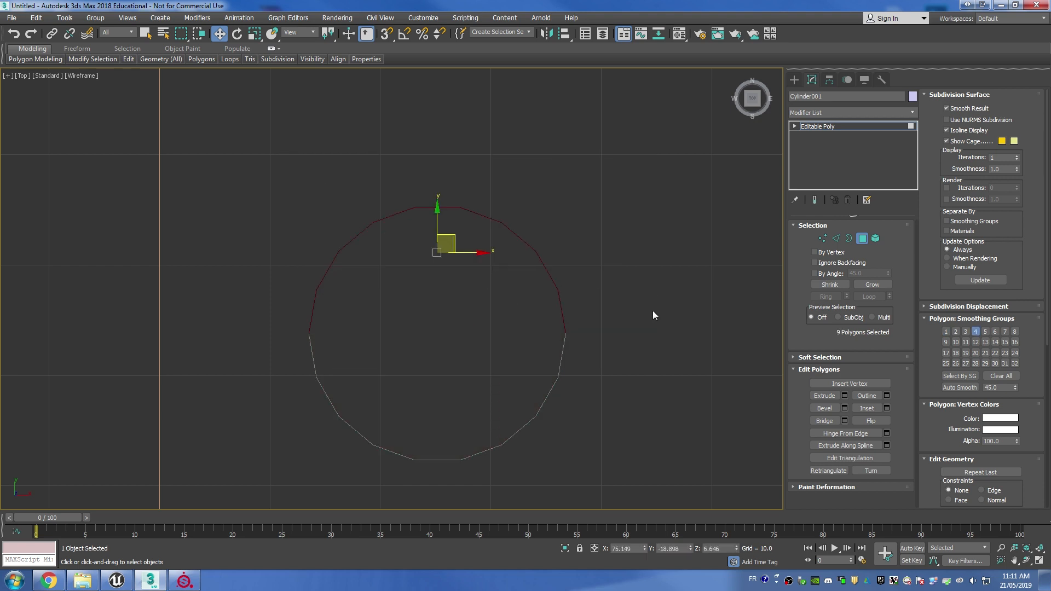
{"action": "mouse_move", "coordinate": [860, 432]}
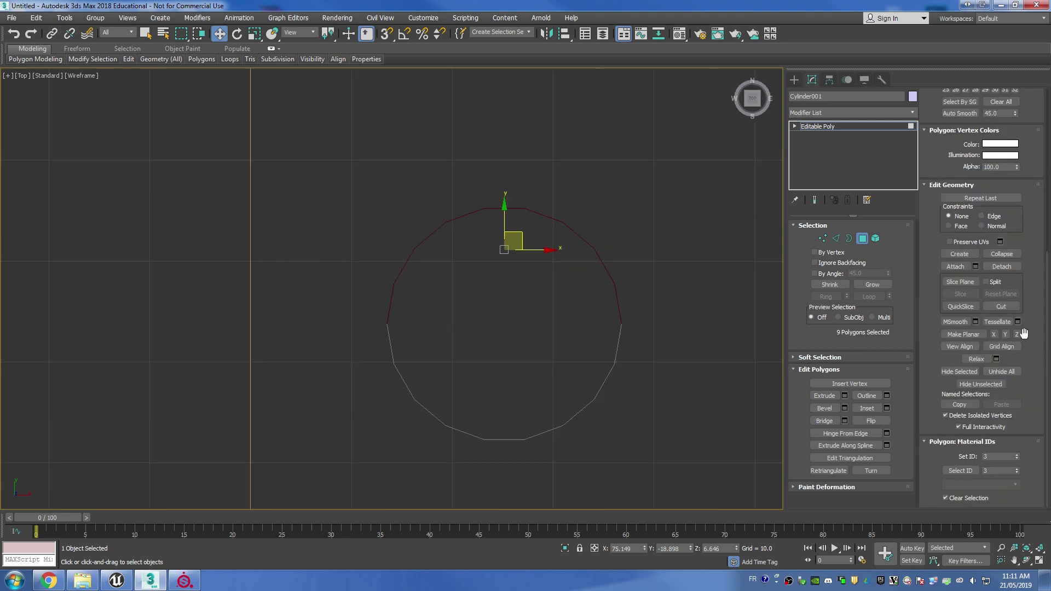
Detach half the cylinder as an element, bridge the facing edges, and flip the faces
{"action": "left_click", "coordinate": [1001, 266]}
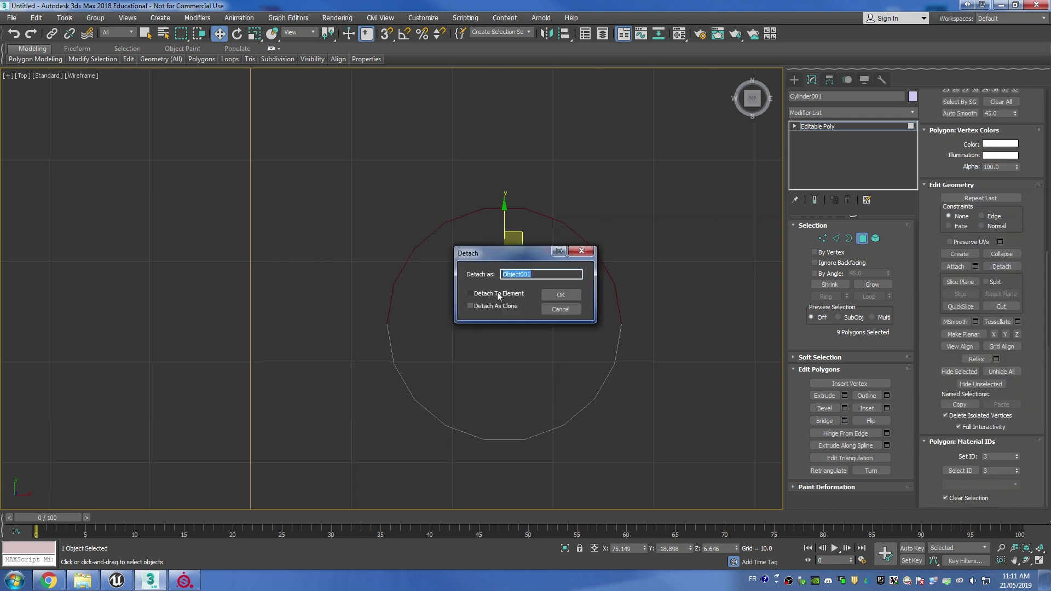
{"action": "left_click", "coordinate": [561, 295]}
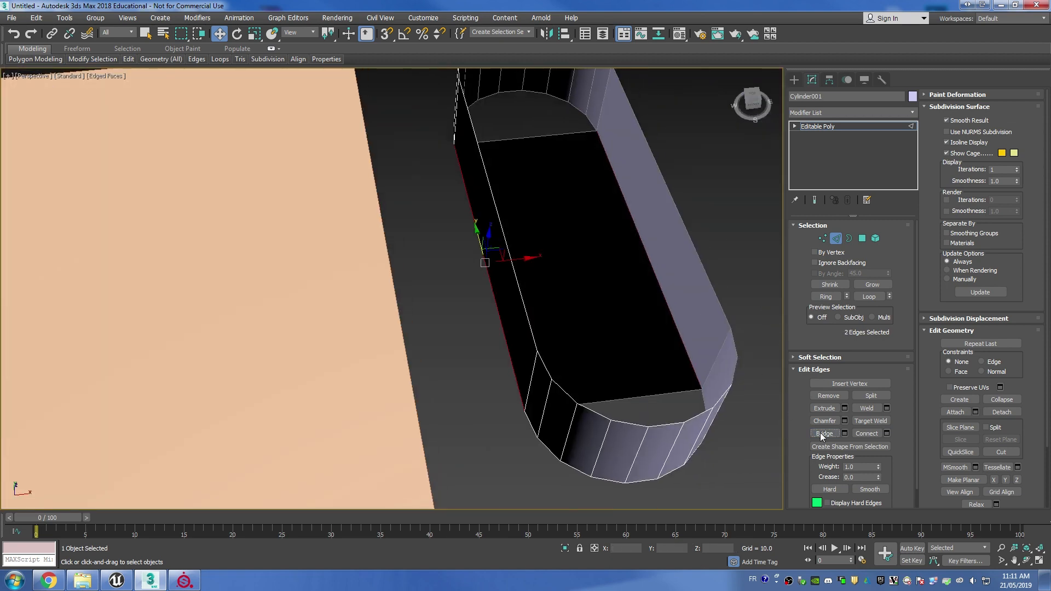
{"action": "left_click", "coordinate": [863, 238]}
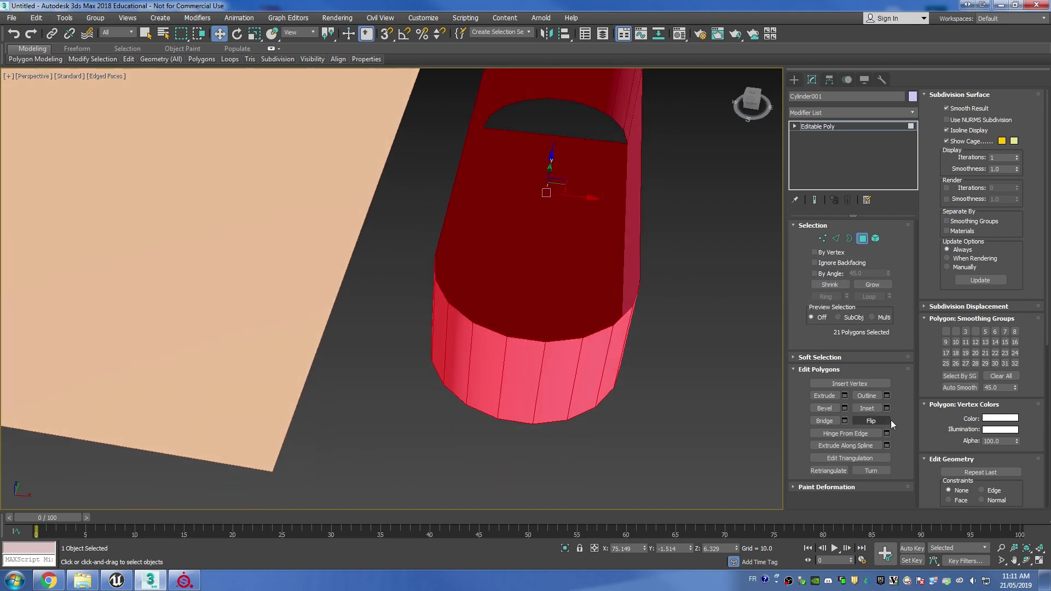
{"action": "left_click", "coordinate": [835, 238]}
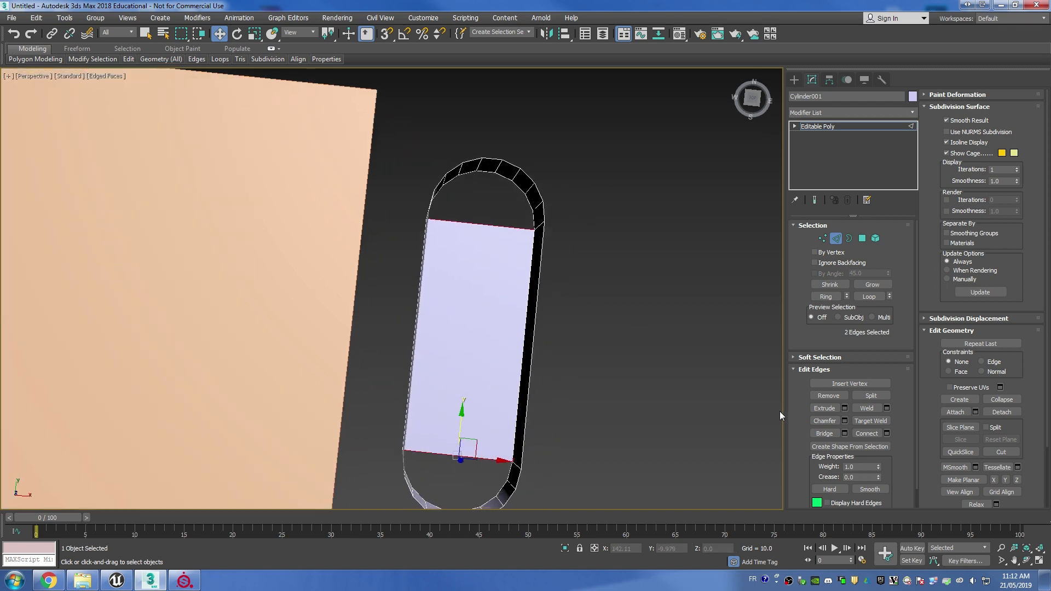
{"action": "mouse_move", "coordinate": [866, 433]}
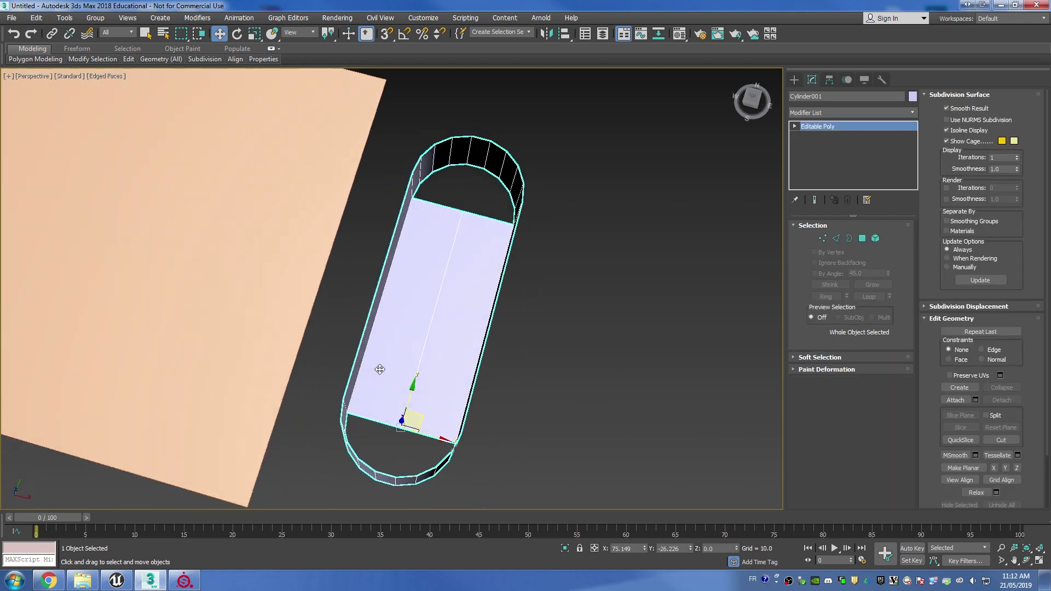
Cap the capsule's open top border and target-weld stray vertices into a central fan
{"action": "left_click", "coordinate": [849, 238]}
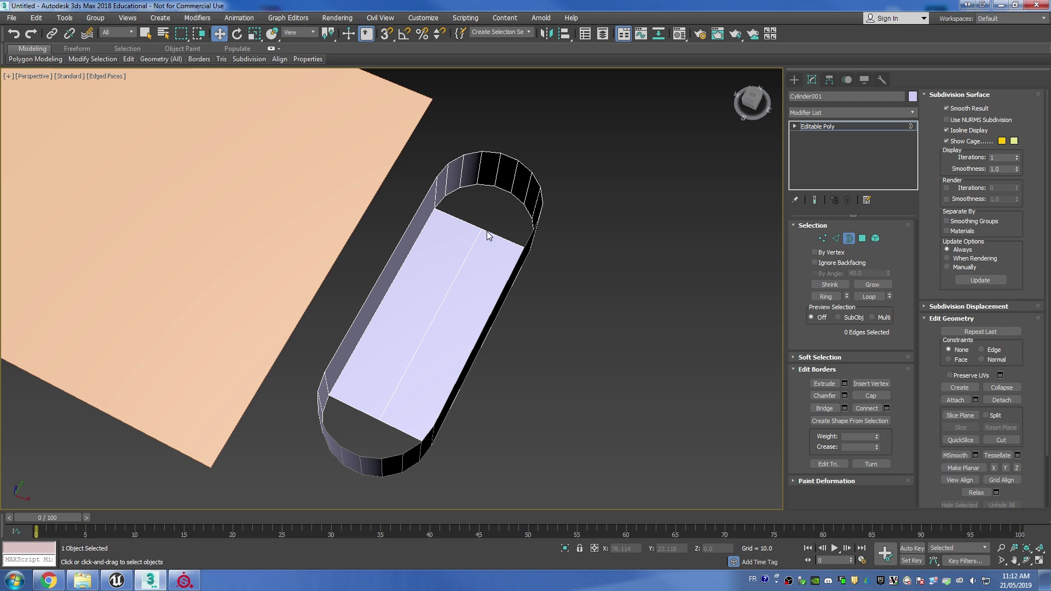
{"action": "left_click", "coordinate": [496, 231]}
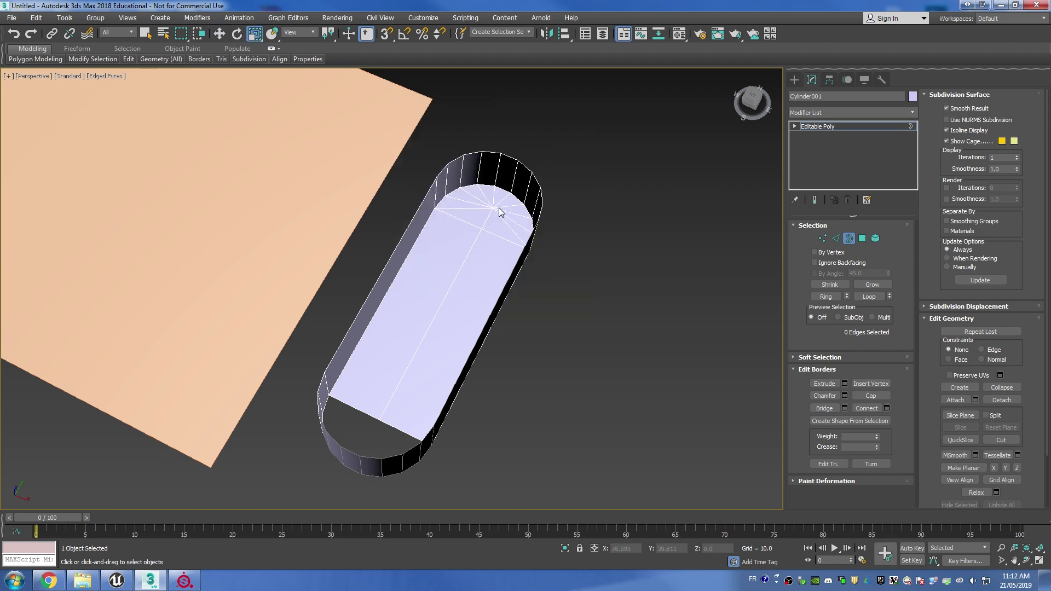
{"action": "left_click", "coordinate": [822, 238]}
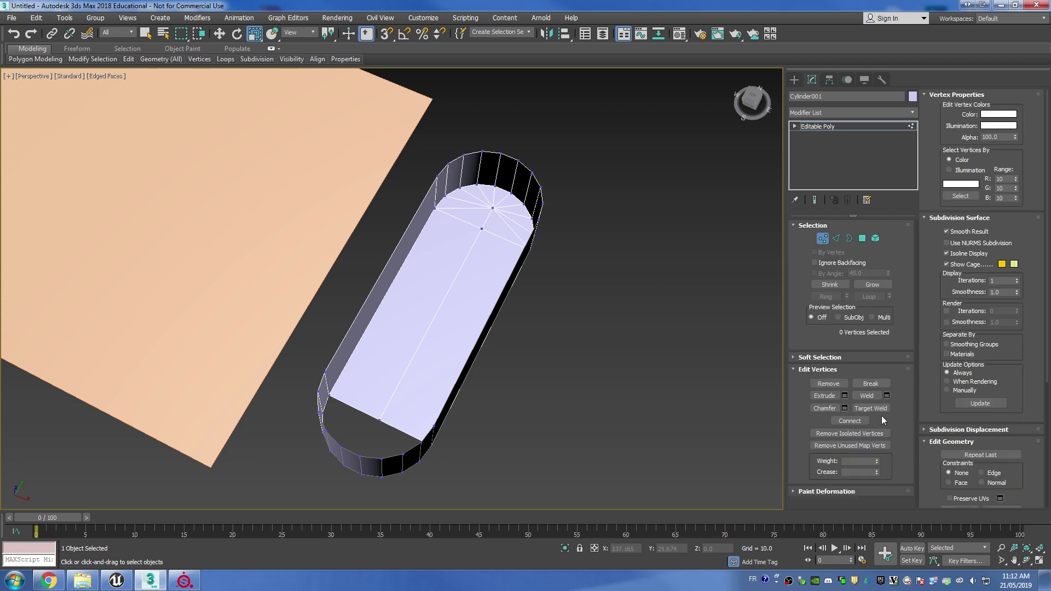
{"action": "left_click", "coordinate": [871, 409]}
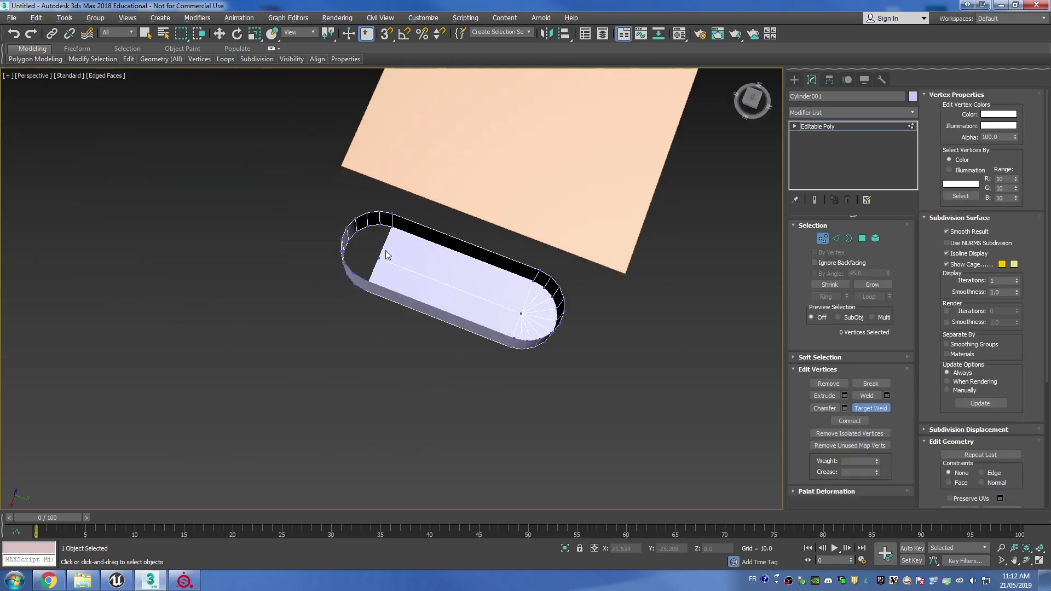
{"action": "left_click", "coordinate": [849, 238]}
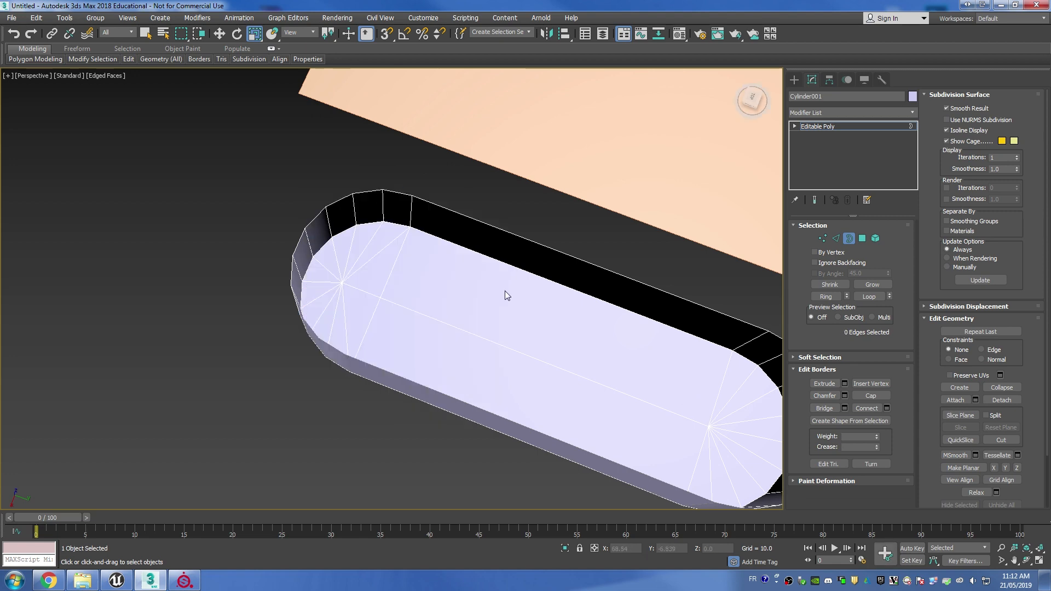
{"action": "left_click", "coordinate": [822, 238]}
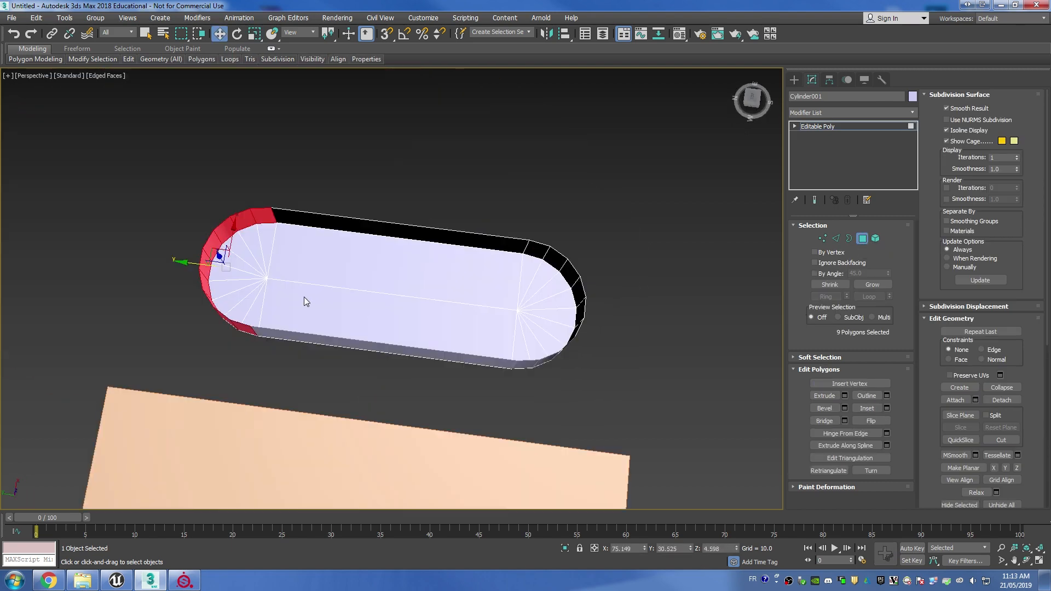
Clone the capsule as an instance and trim the copy to one rounded end
{"action": "left_click", "coordinate": [316, 364]}
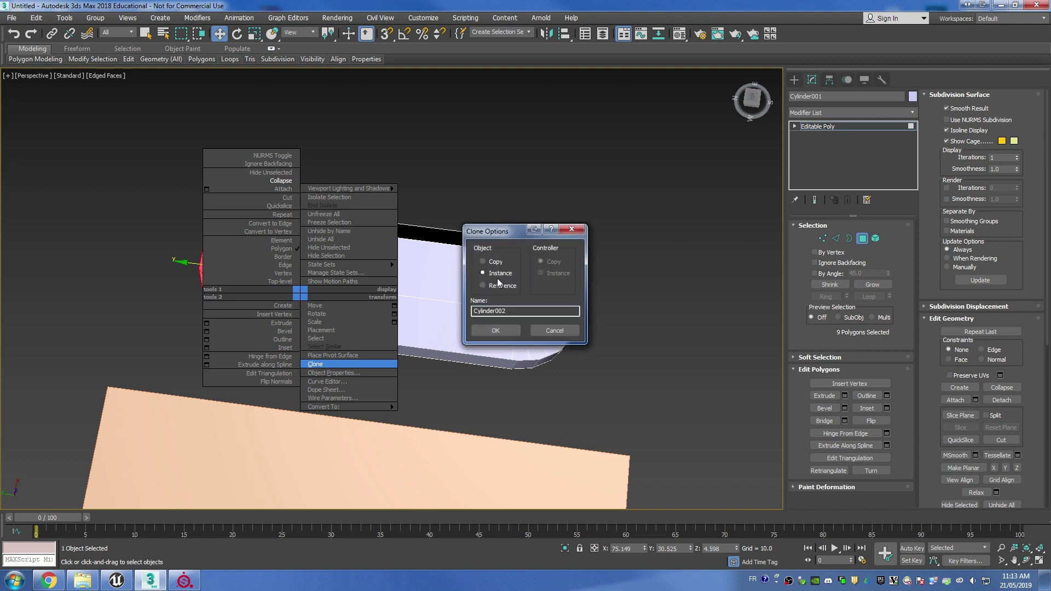
{"action": "left_click", "coordinate": [495, 329]}
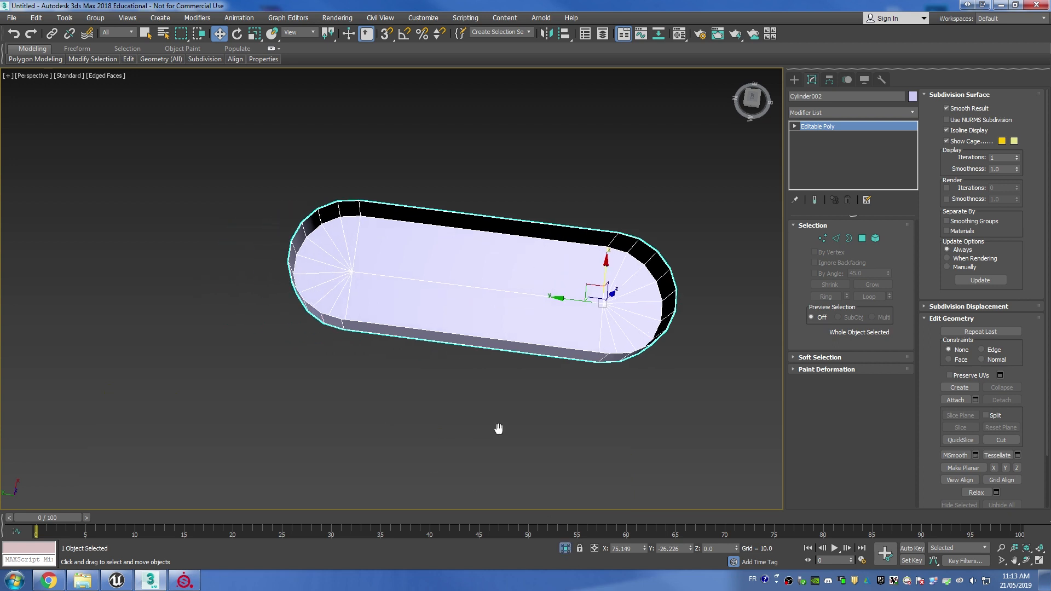
{"action": "left_click", "coordinate": [848, 239]}
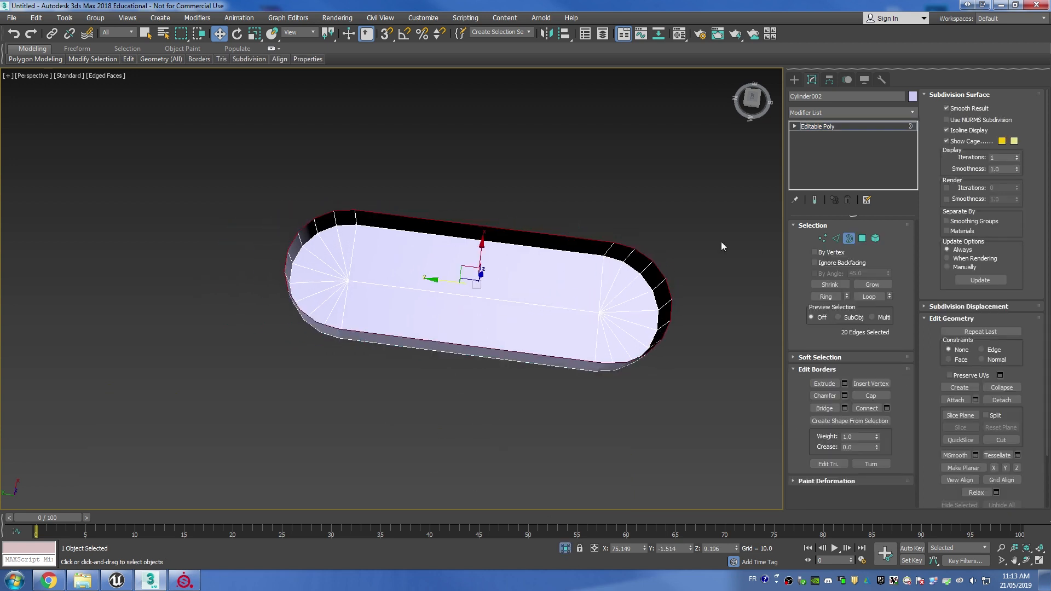
{"action": "left_click", "coordinate": [863, 238]}
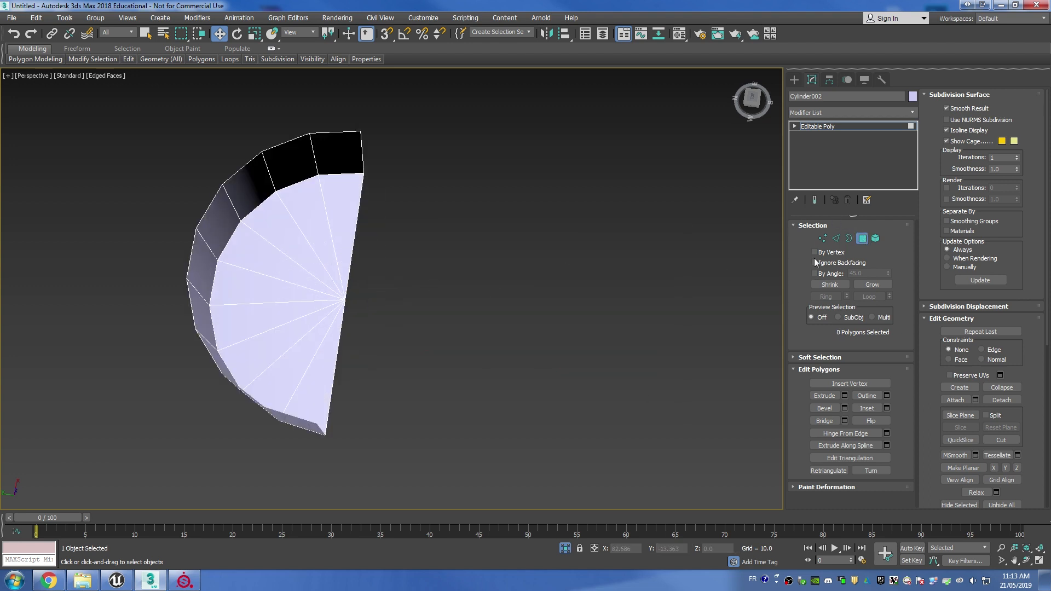
{"action": "mouse_move", "coordinate": [836, 239]}
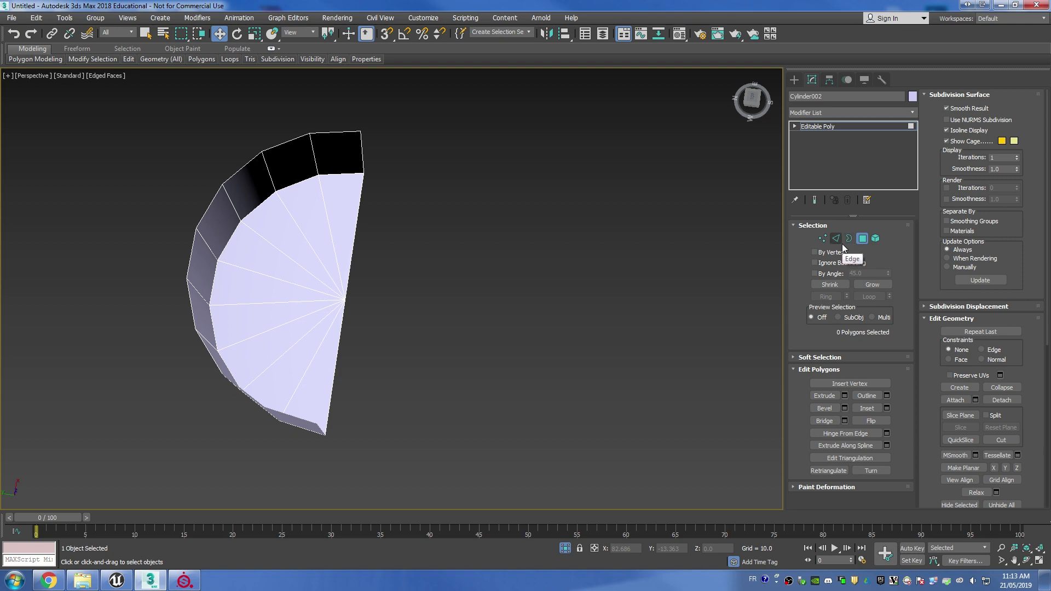
{"action": "mouse_move", "coordinate": [843, 251]}
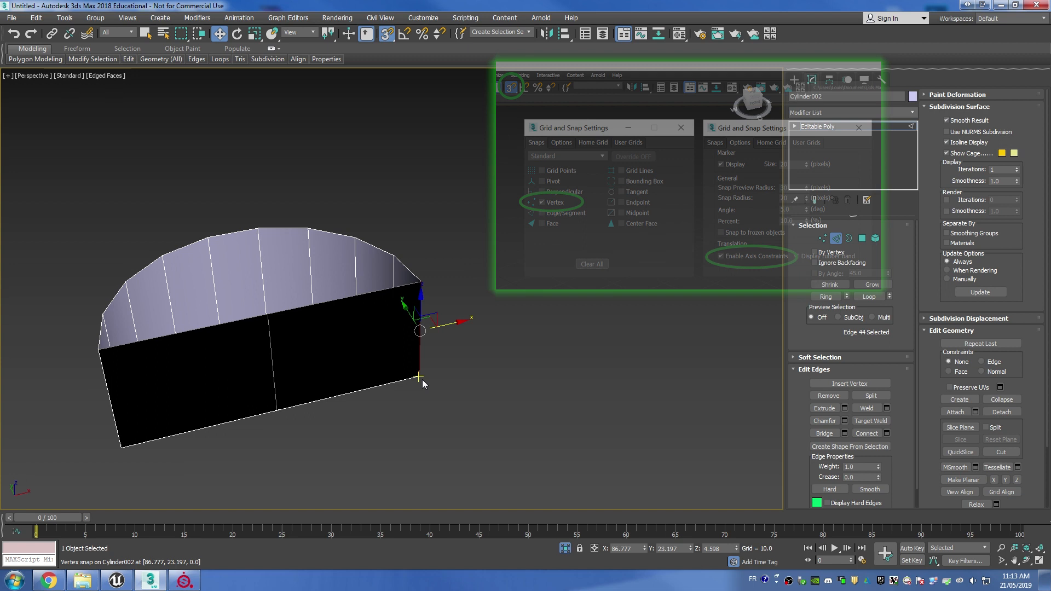
Select all polygons of the half-round cap and flip their normals
{"action": "left_click", "coordinate": [681, 127]}
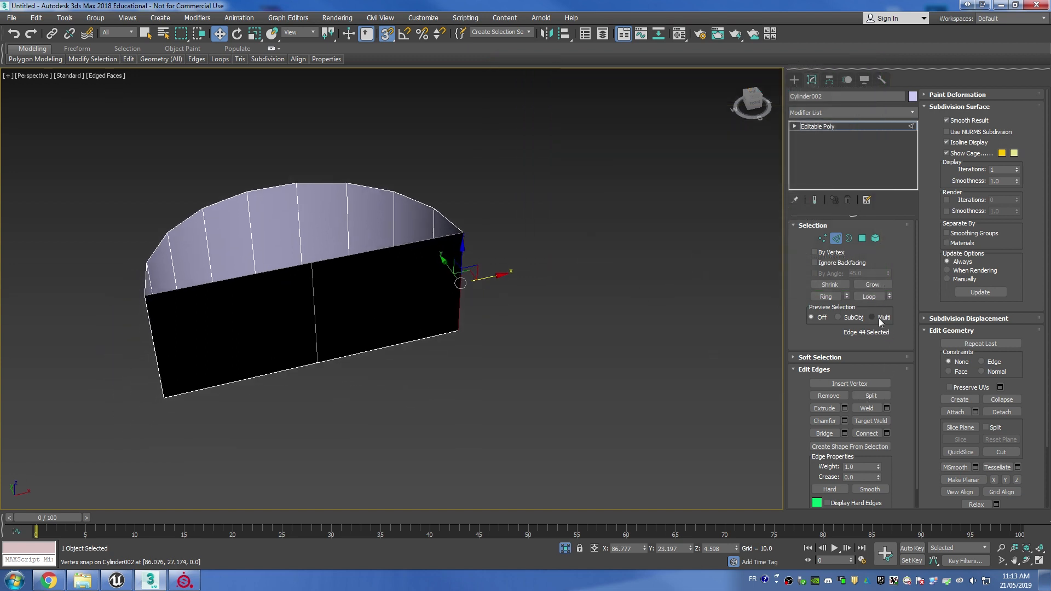
{"action": "left_click", "coordinate": [822, 239]}
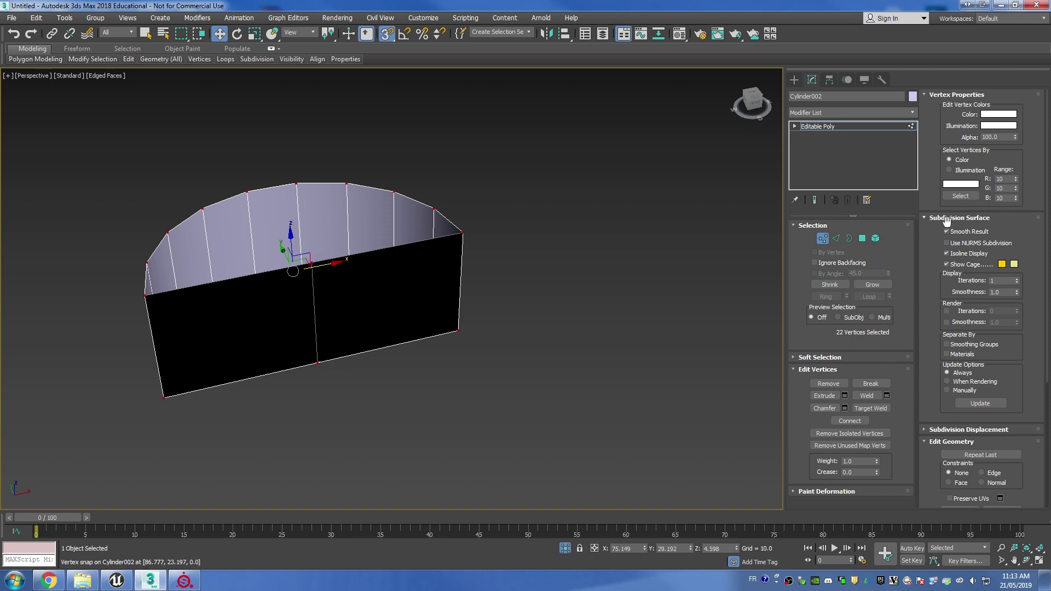
{"action": "left_click", "coordinate": [849, 238]}
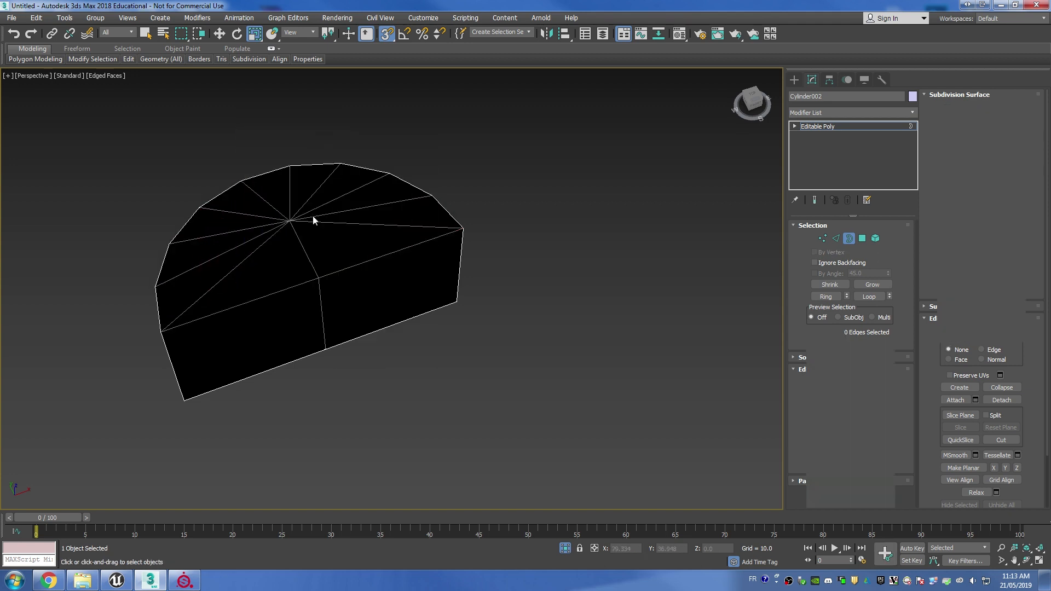
{"action": "left_click", "coordinate": [822, 238]}
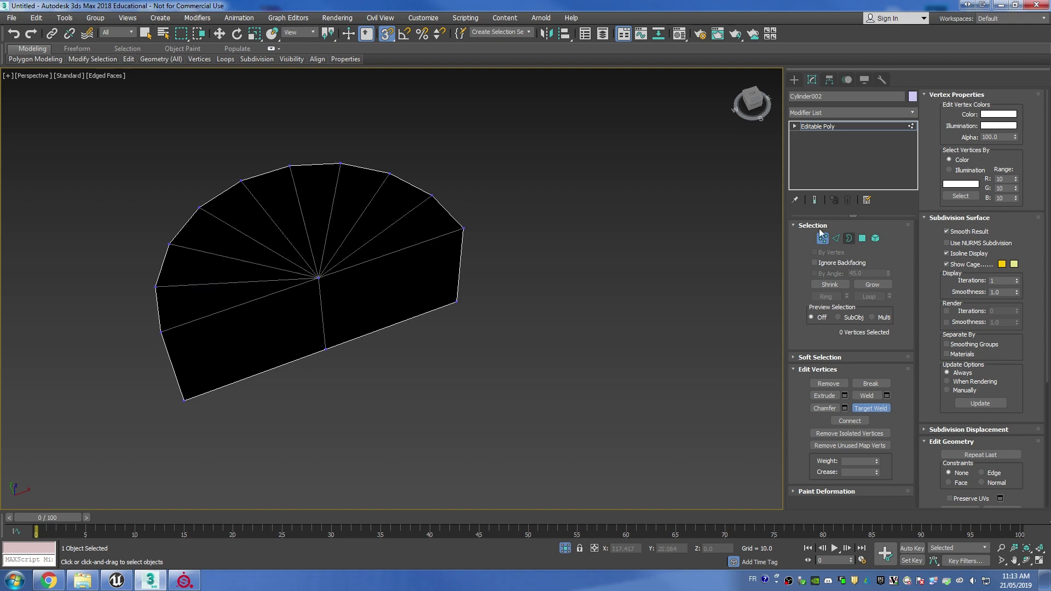
{"action": "left_click", "coordinate": [862, 238]}
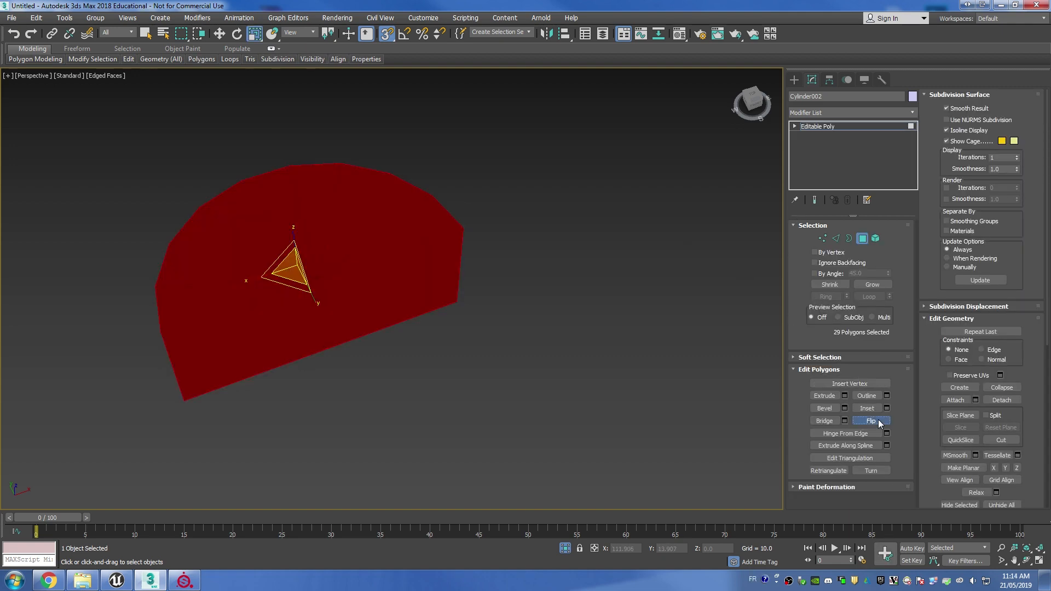
{"action": "left_click", "coordinate": [870, 420]}
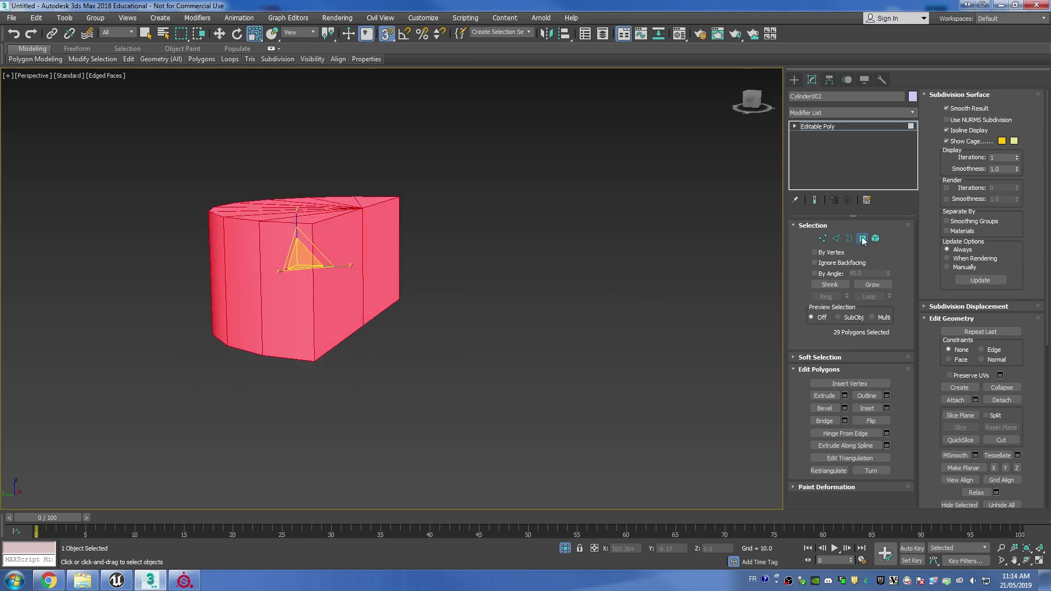
{"action": "left_click", "coordinate": [910, 111]}
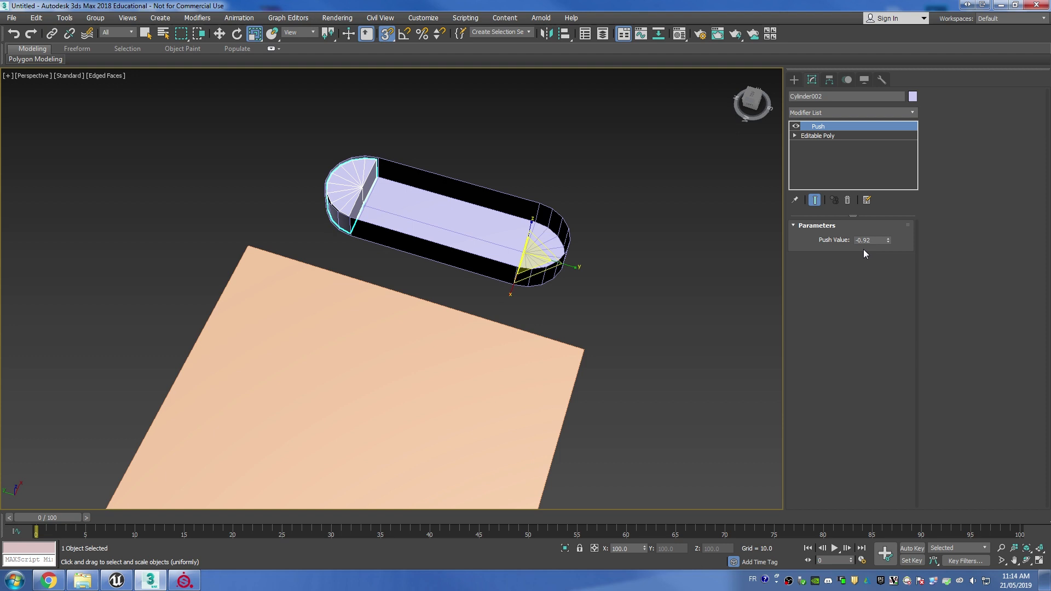
Collapse the Push stack and extrude the end piece's flat faces into a longer block
{"action": "right_click", "coordinate": [817, 126]}
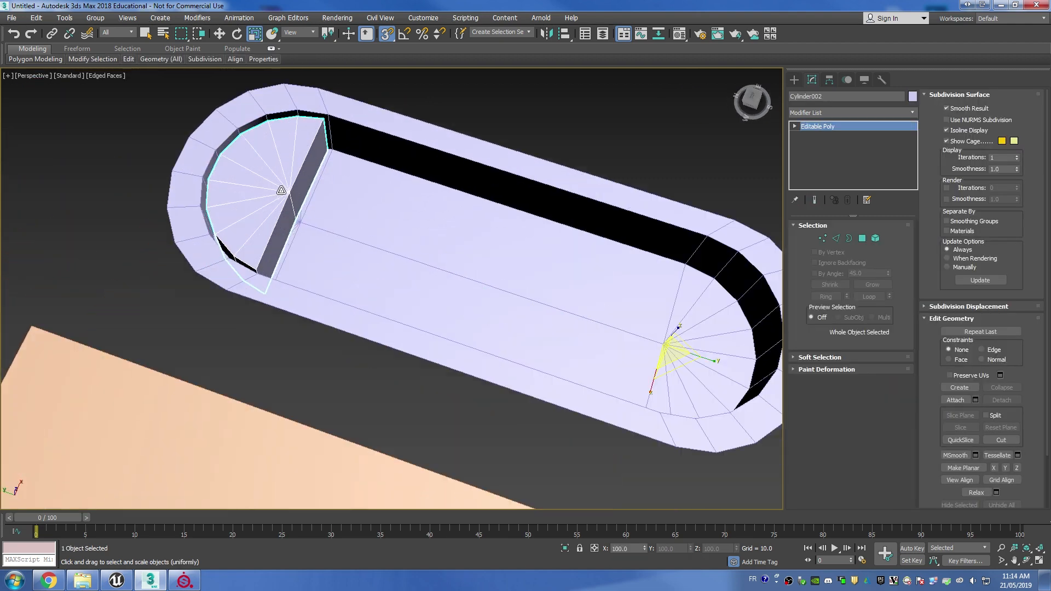
{"action": "left_click", "coordinate": [862, 238]}
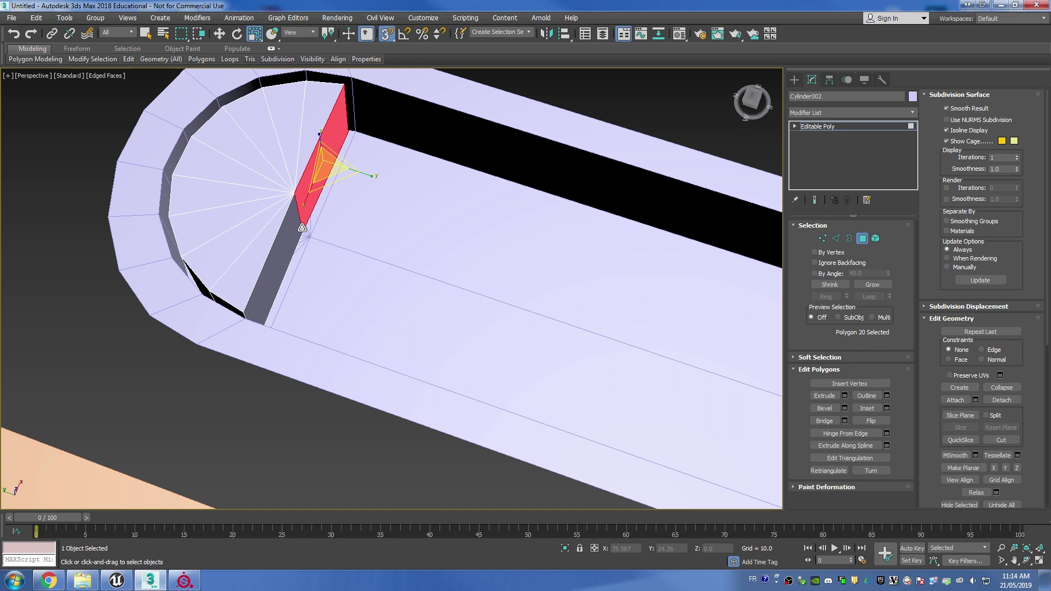
{"action": "left_click", "coordinate": [843, 395]}
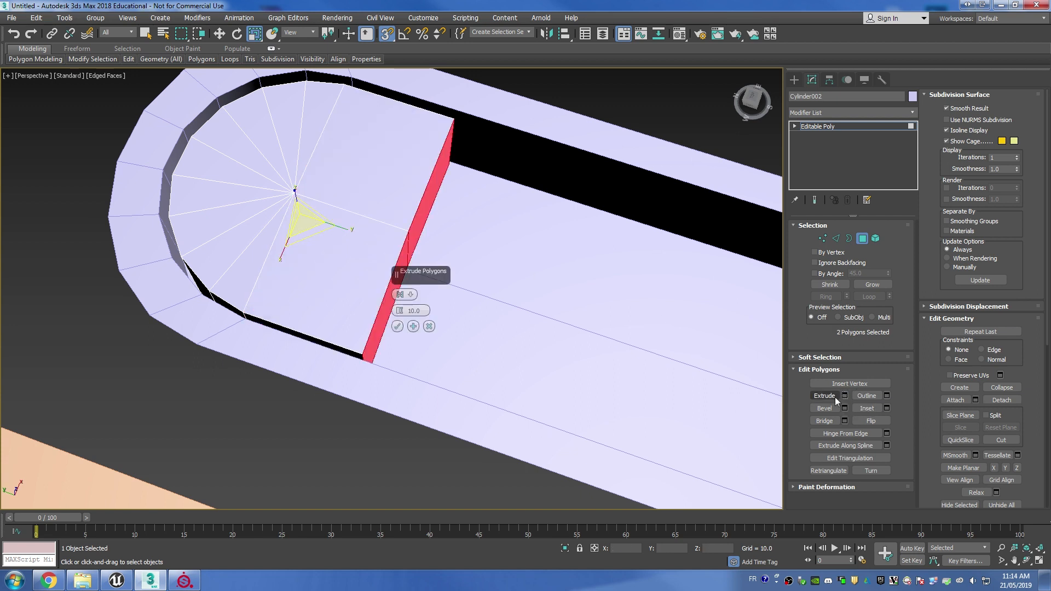
{"action": "mouse_move", "coordinate": [391, 354]}
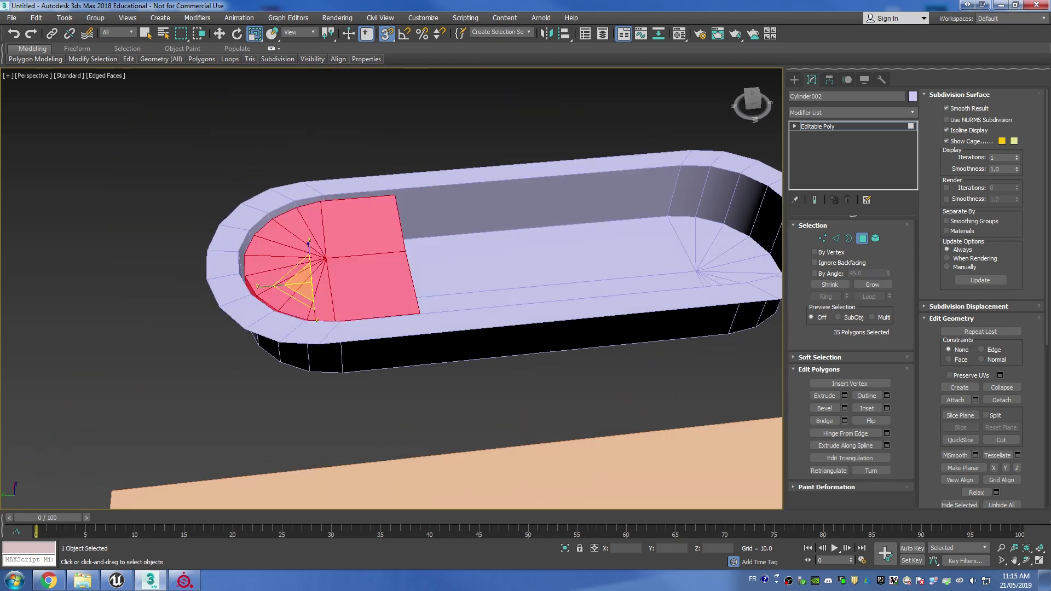
Select the tray's faces and apply Auto Smooth from Smoothing Groups
{"action": "scroll", "scroll_direction": "down", "scroll_amount": 3}
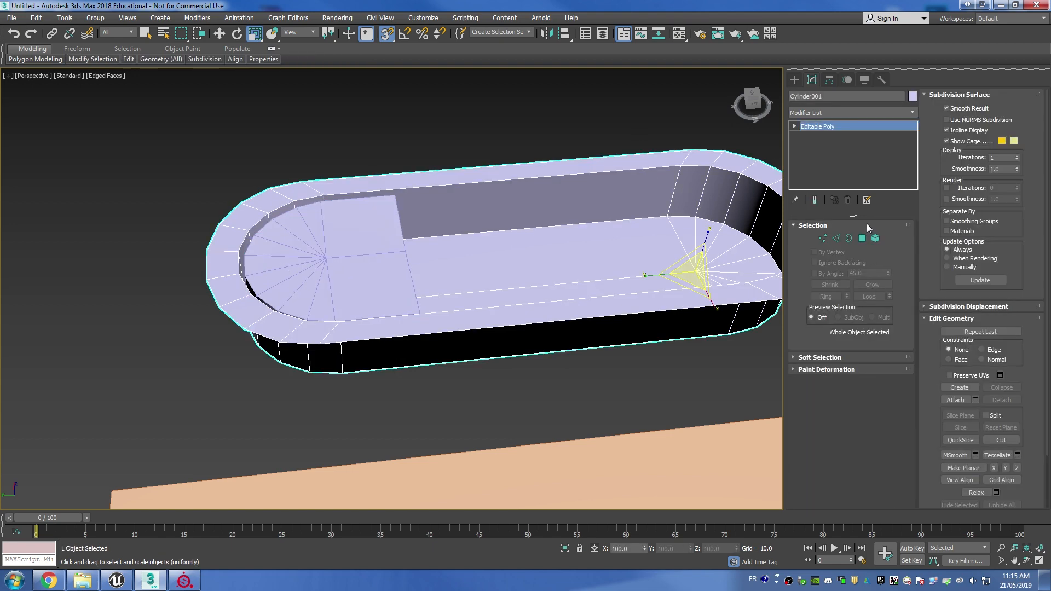
{"action": "left_click", "coordinate": [862, 238]}
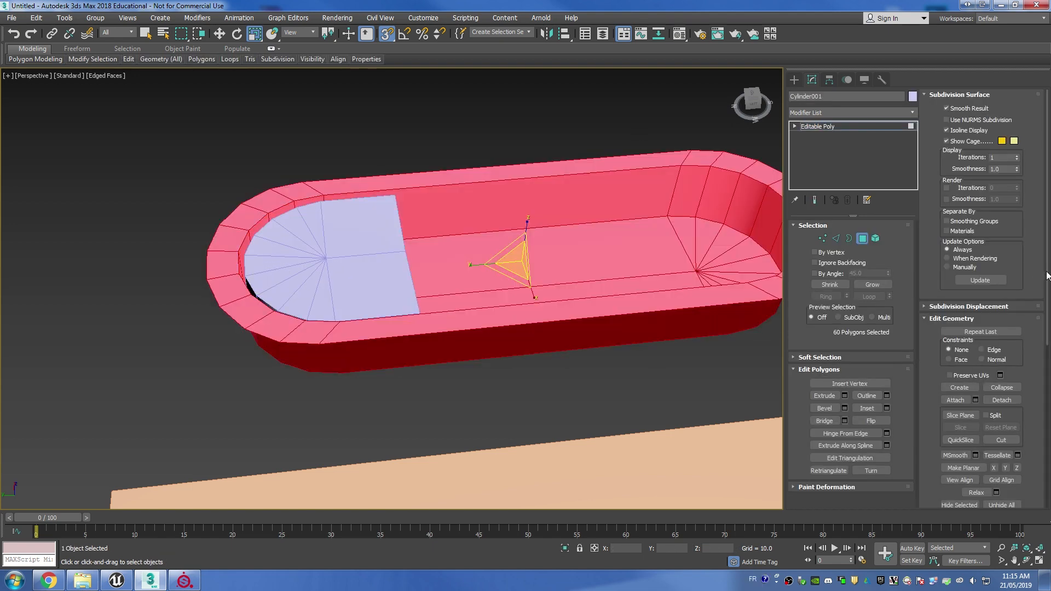
{"action": "scroll", "scroll_direction": "down", "scroll_amount": 3}
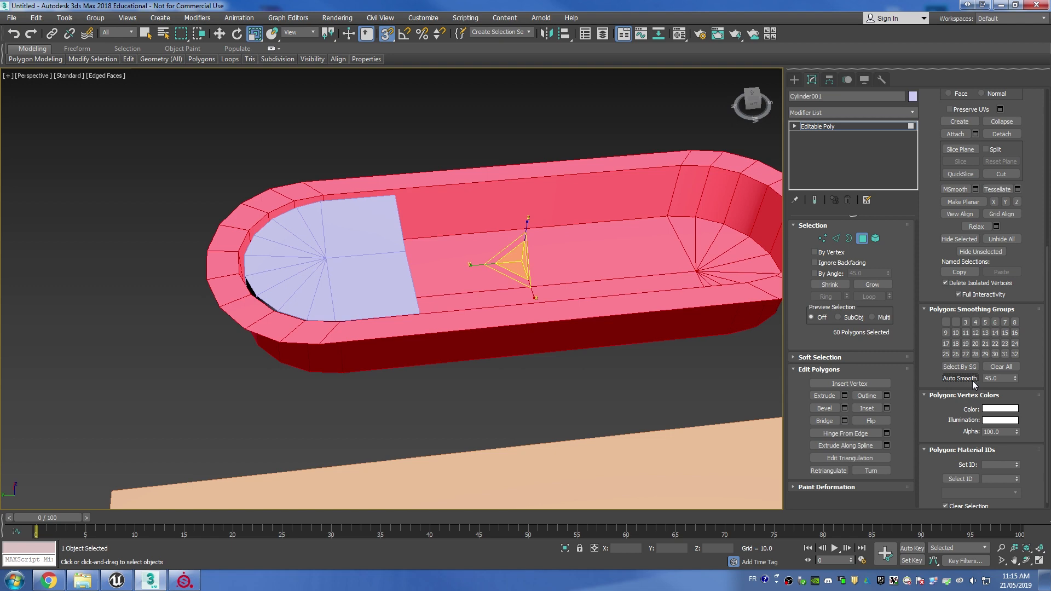
{"action": "left_click", "coordinate": [496, 196]}
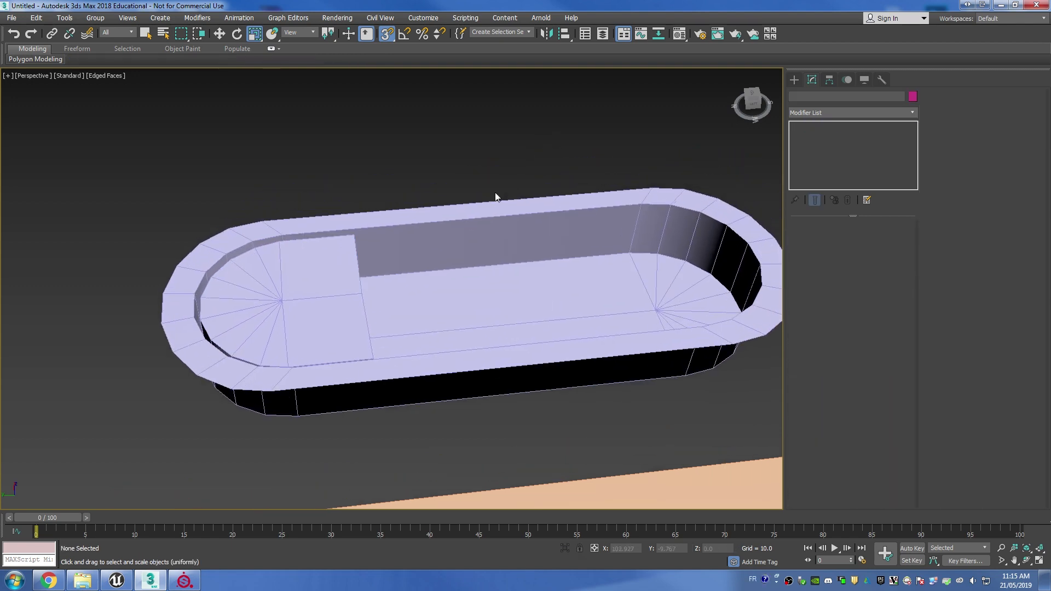
Add a Quad Chamfer with 3 segments and TurboSmooth with 3 iterations to the tray
{"action": "left_click", "coordinate": [430, 282]}
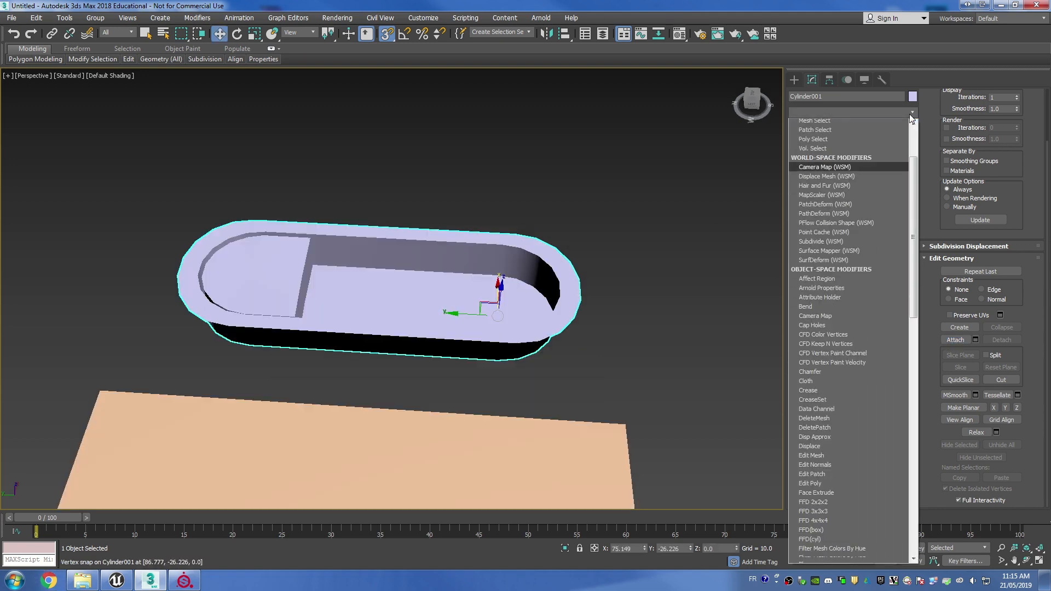
{"action": "left_click", "coordinate": [809, 371]}
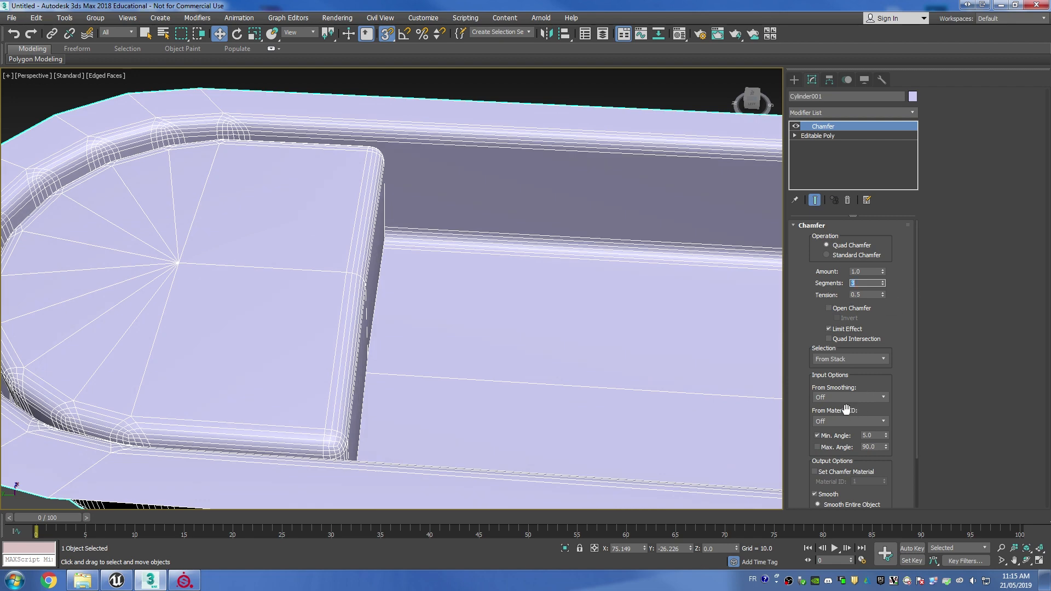
{"action": "left_click", "coordinate": [848, 397]}
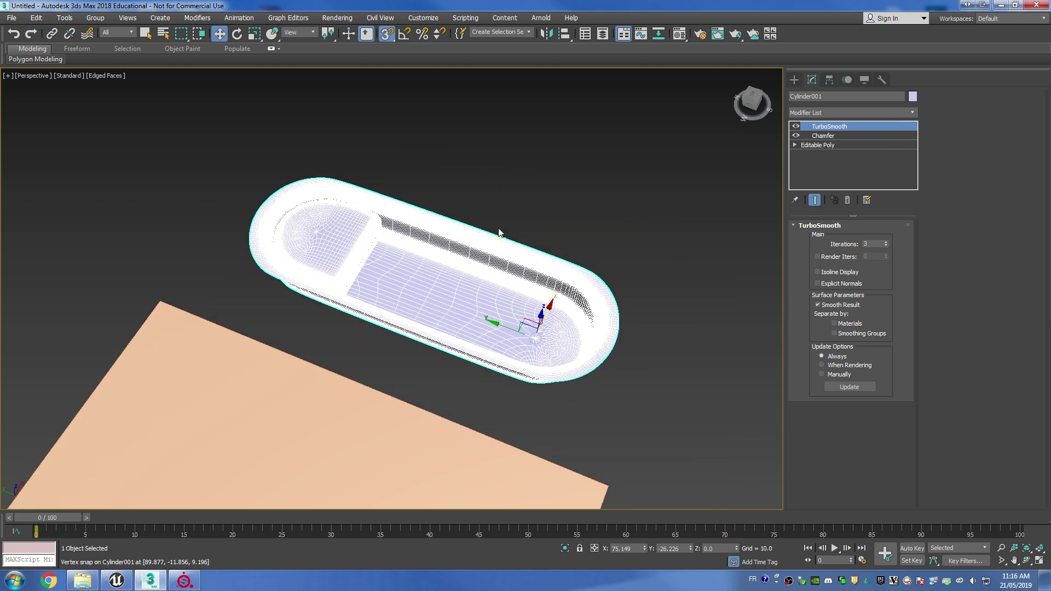
Inspect the smoothed tray, then move it down to rest on the plane
{"action": "left_click", "coordinate": [818, 144]}
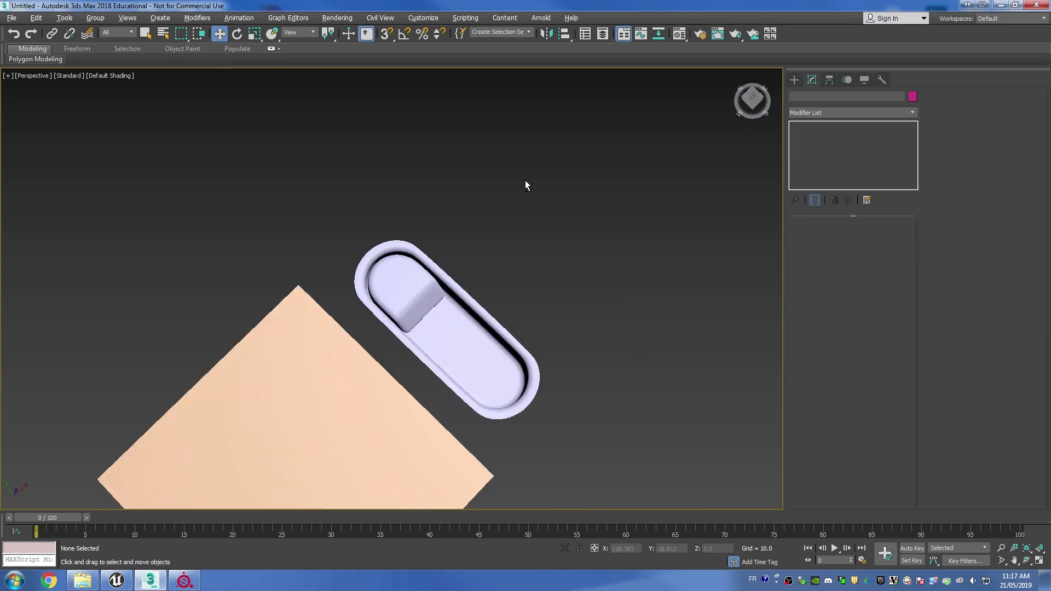
{"action": "left_click", "coordinate": [442, 316]}
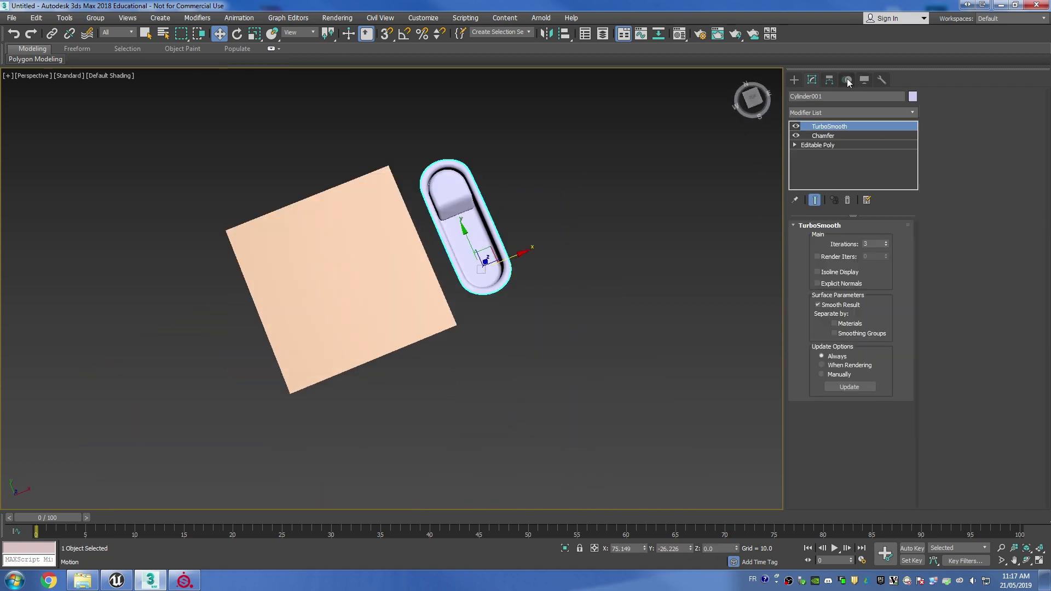
{"action": "left_click", "coordinate": [828, 80]}
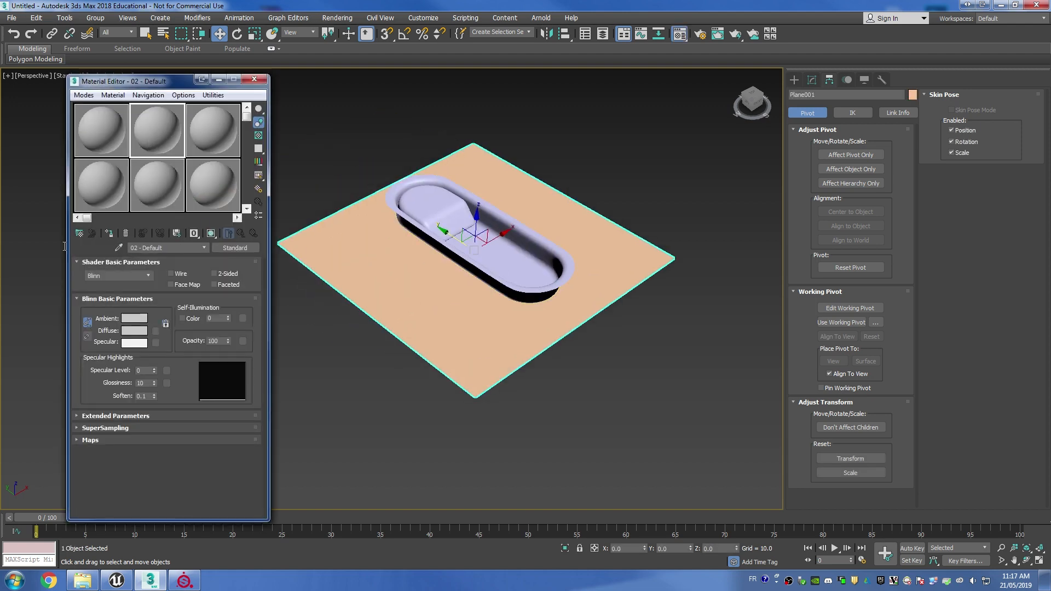
Assign a near-black 'bg' material to the plane, a white one to the tray
{"action": "left_click", "coordinate": [134, 329]}
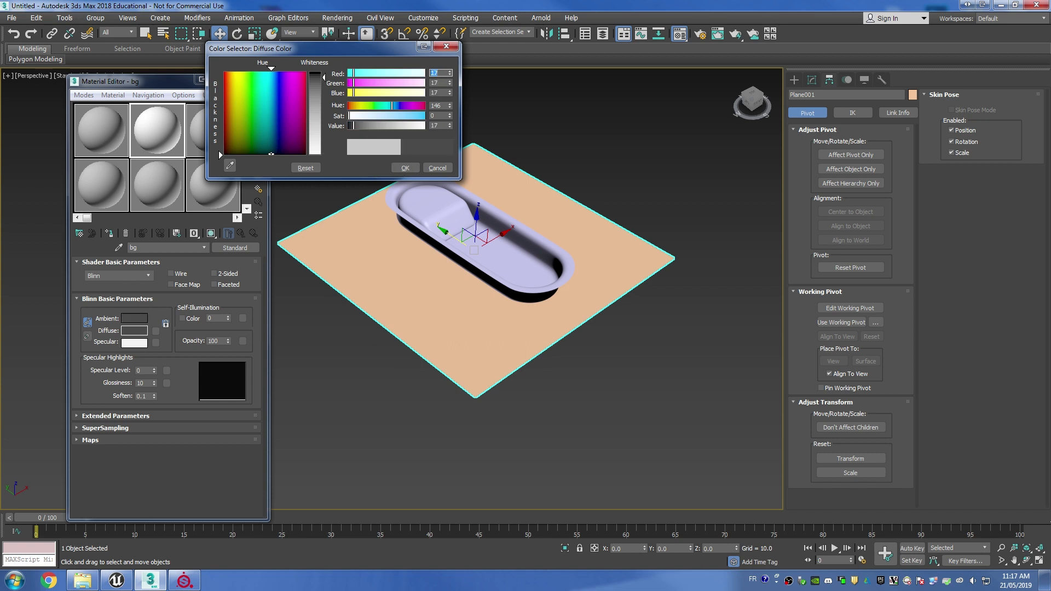
{"action": "left_click", "coordinate": [403, 168]}
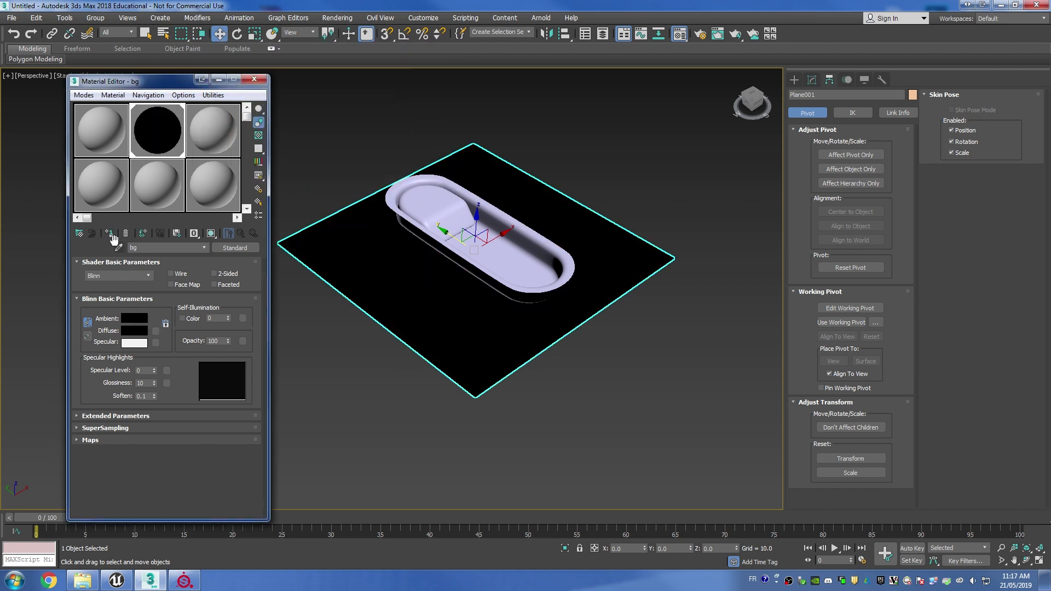
{"action": "left_click", "coordinate": [476, 227]}
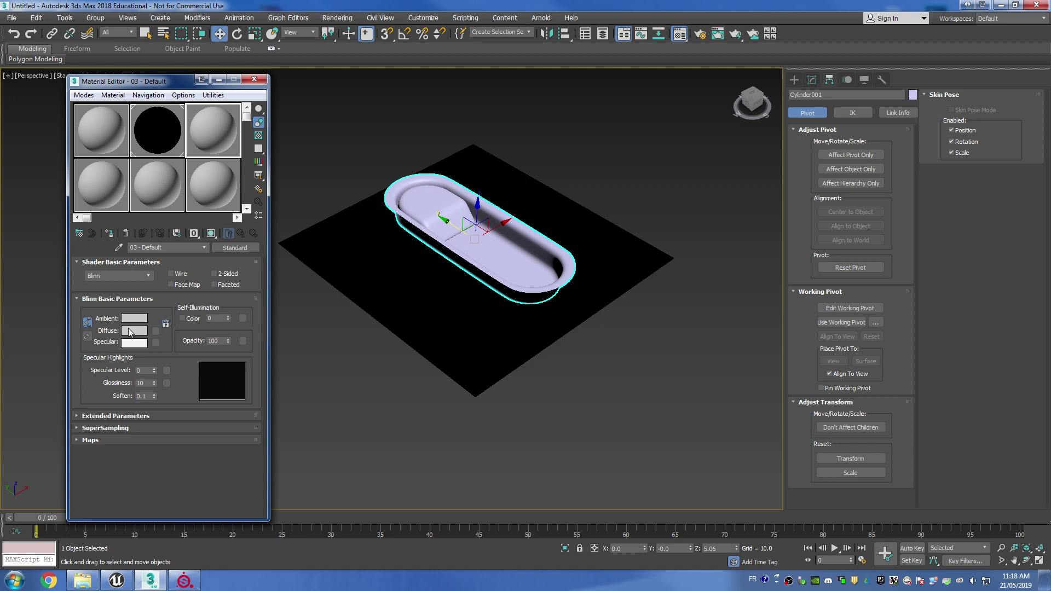
{"action": "left_click", "coordinate": [134, 331]}
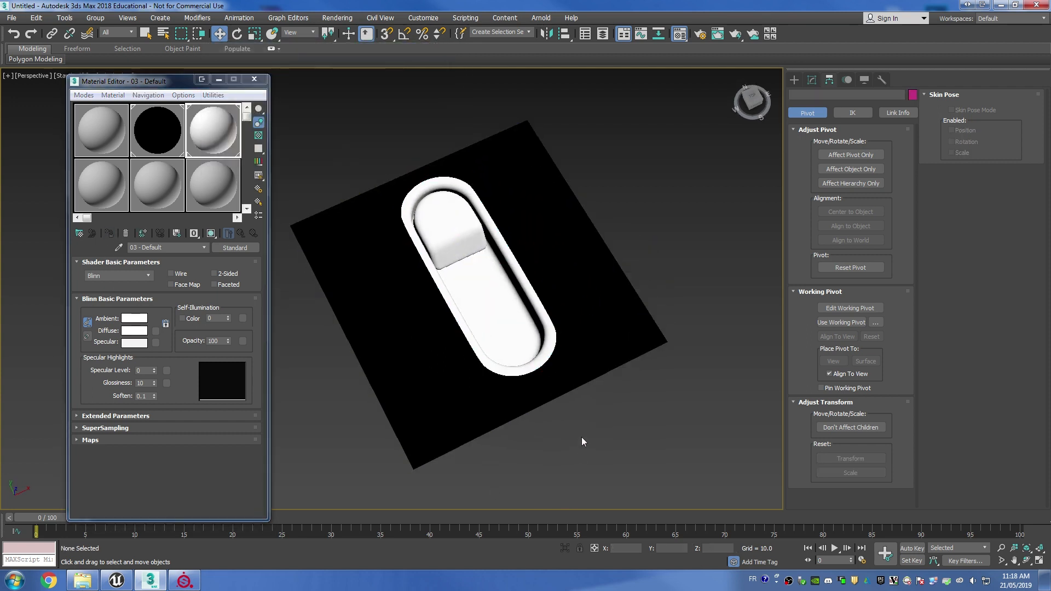
{"action": "left_click", "coordinate": [11, 17]}
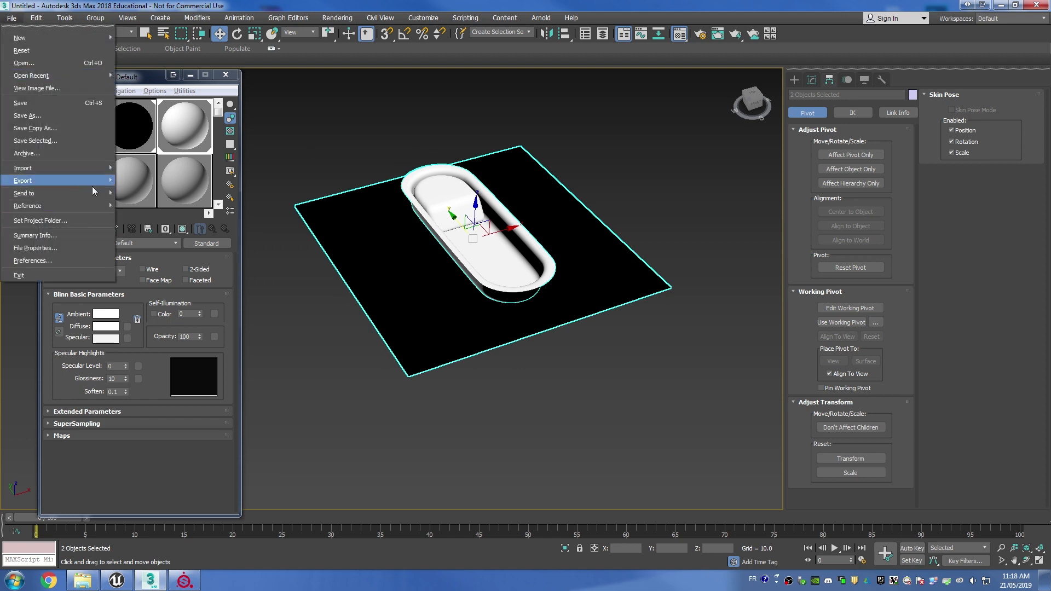
Export the selected plane and tray as an FBX into the Custom_normal folder
{"action": "left_click", "coordinate": [23, 180]}
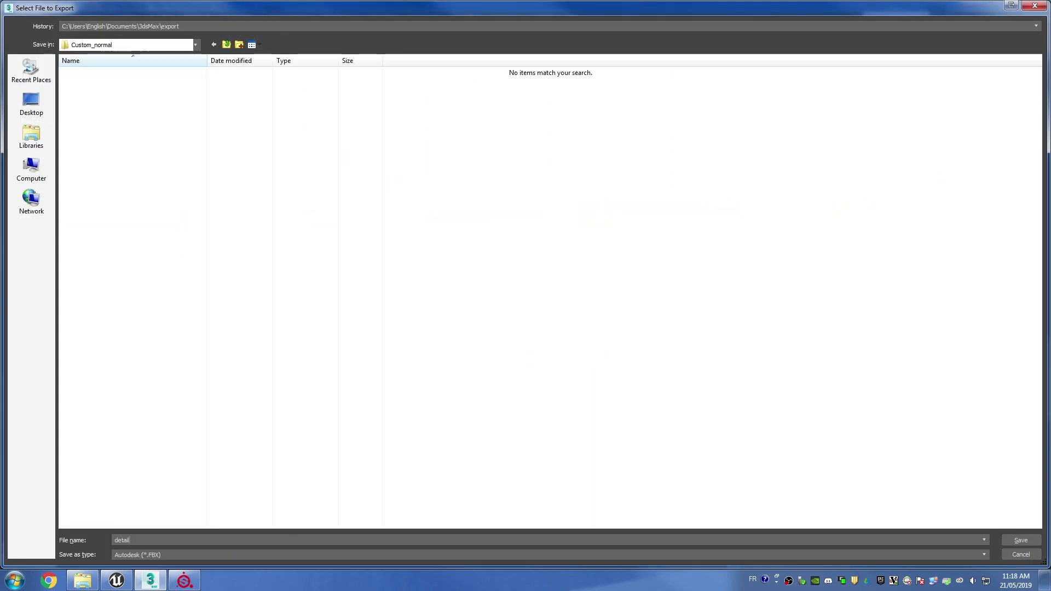
{"action": "left_click", "coordinate": [1019, 541]}
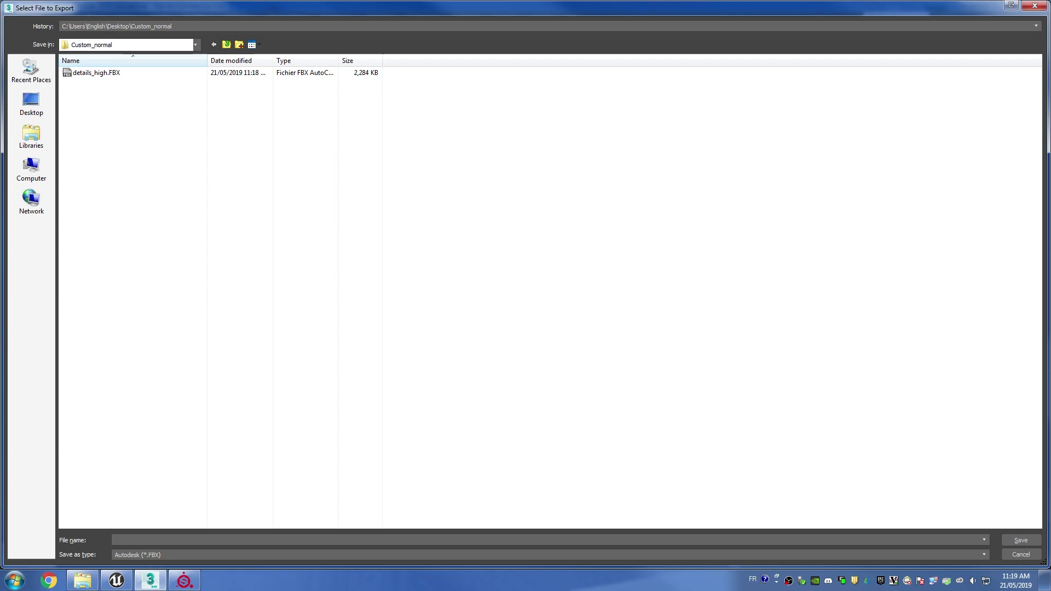
{"action": "left_click", "coordinate": [1018, 540]}
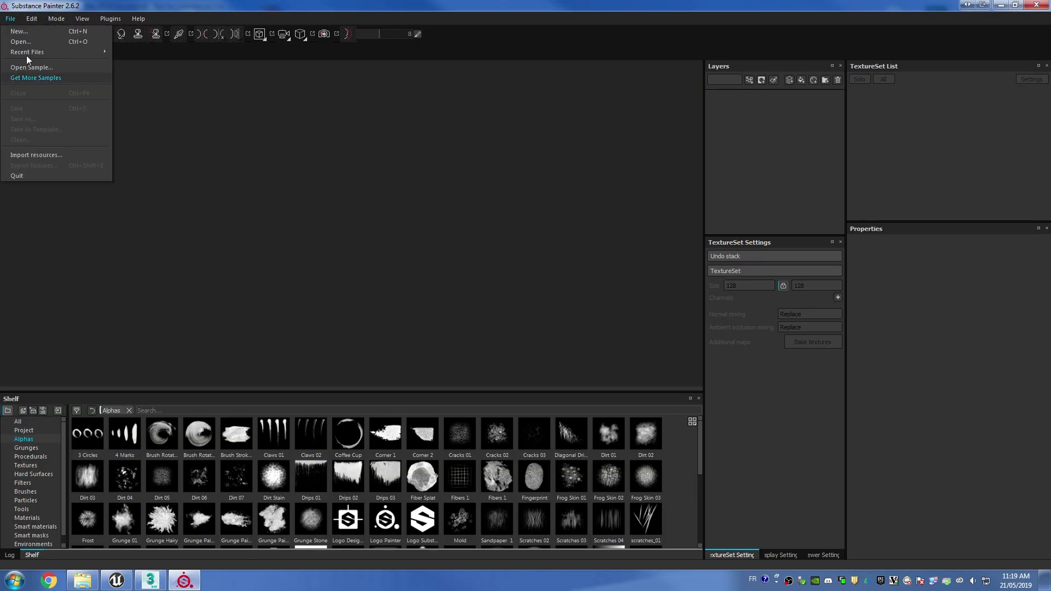
Create a new Substance Painter project from baking_plane.FBX in the Custom_normal folder
{"action": "left_click", "coordinate": [19, 31]}
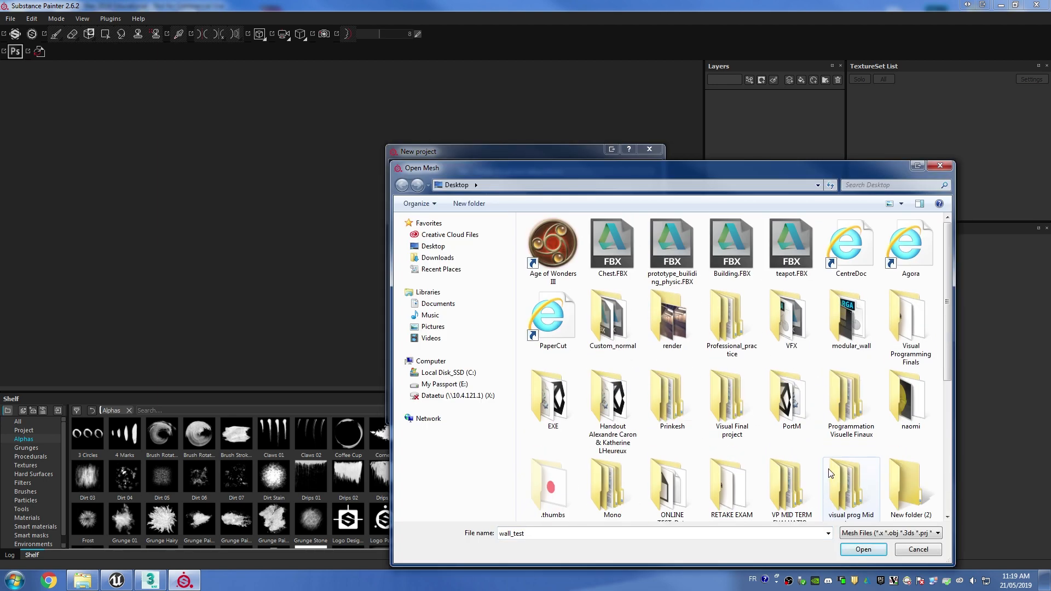
{"action": "double_click", "coordinate": [611, 319]}
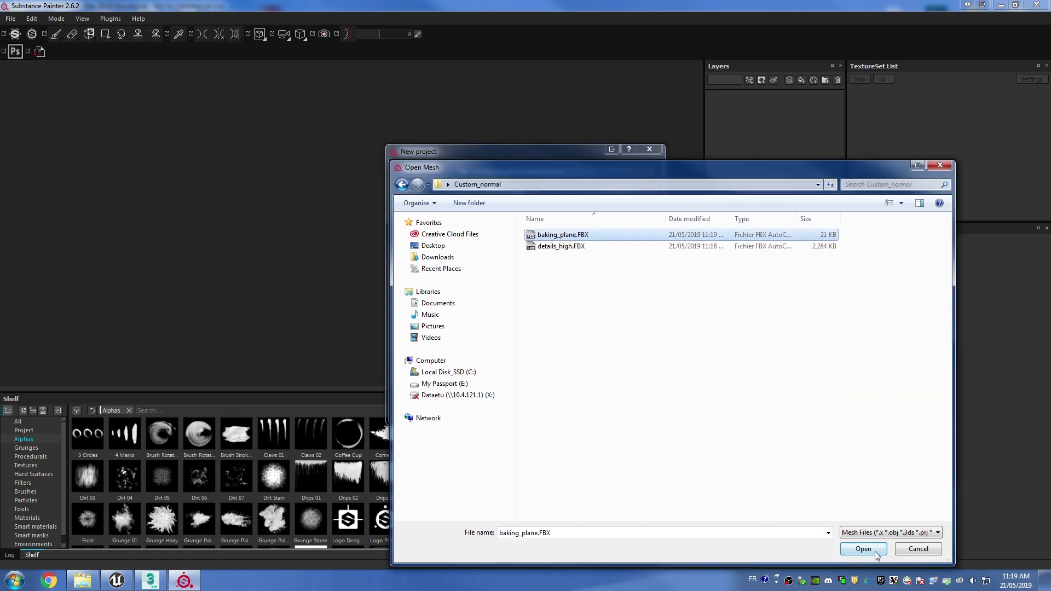
{"action": "left_click", "coordinate": [862, 548]}
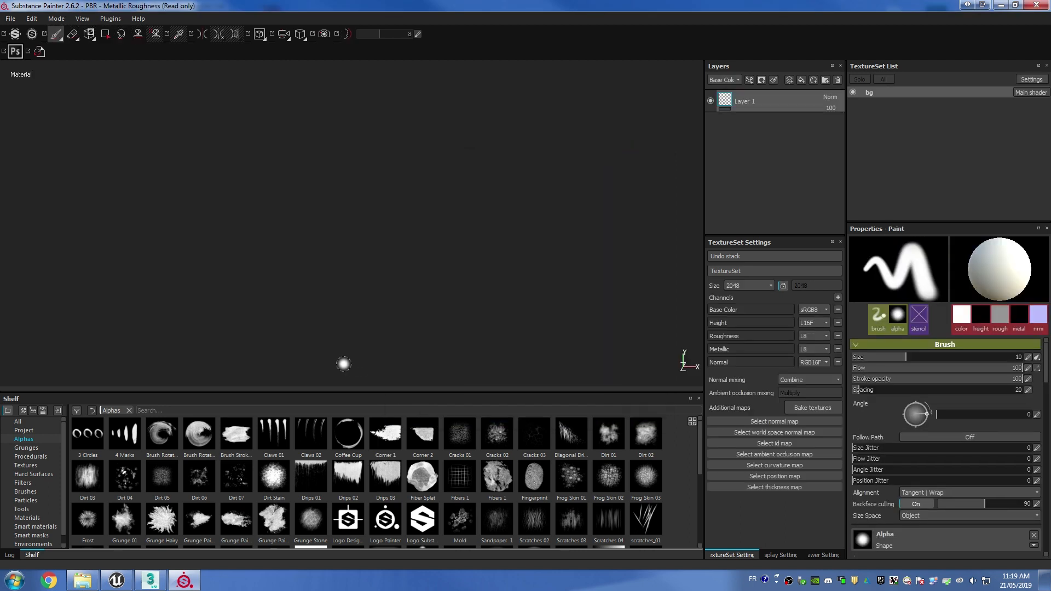
{"action": "mouse_move", "coordinate": [129, 330]}
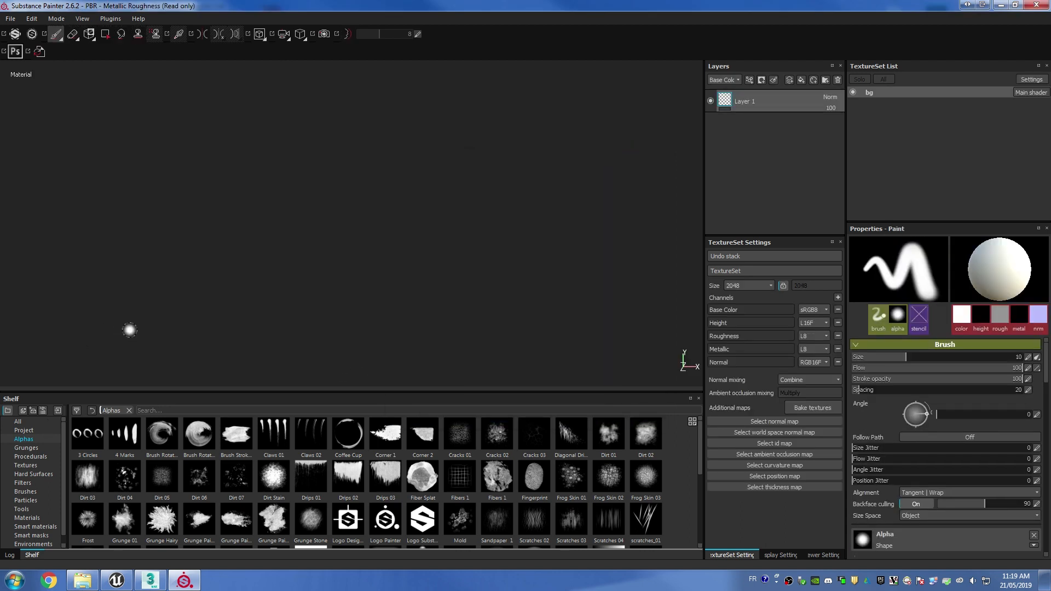
{"action": "mouse_move", "coordinate": [632, 343]}
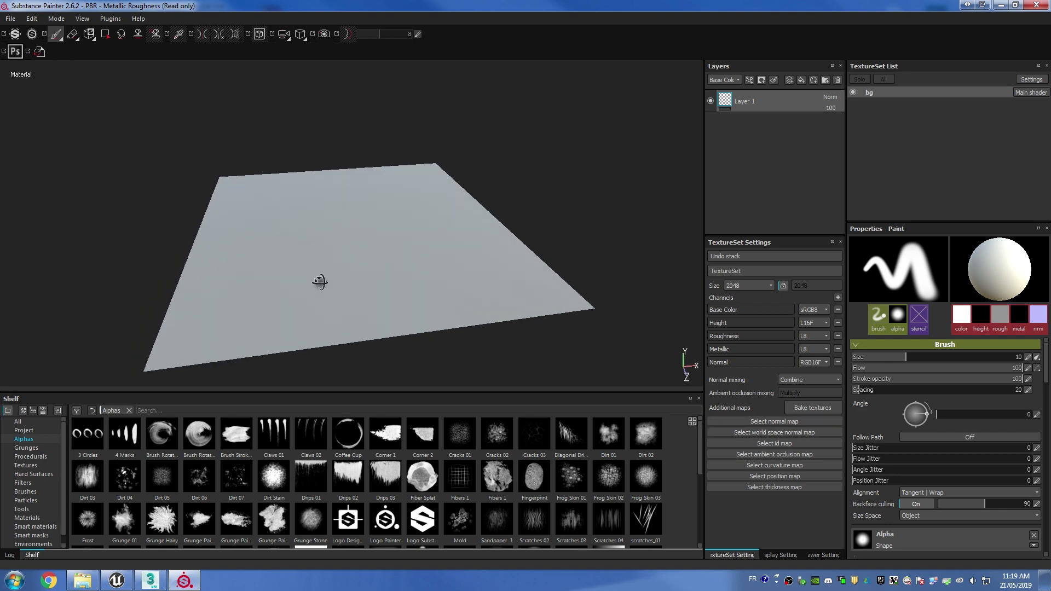
In the bake settings, disable curvature, position and thickness maps, and set the ID map to material colour
{"action": "left_click", "coordinate": [812, 408]}
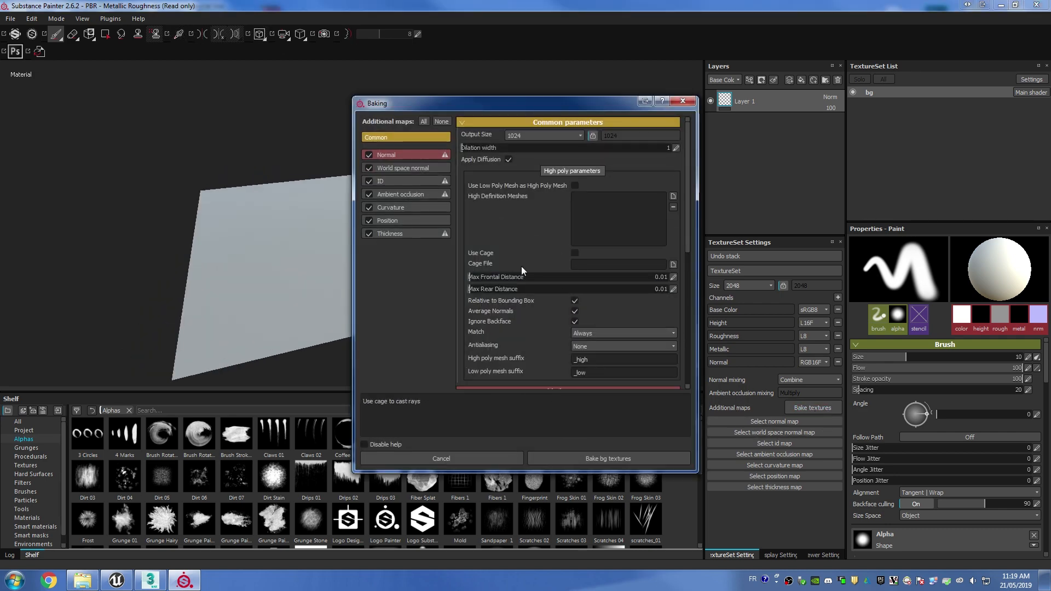
{"action": "left_click", "coordinate": [368, 233]}
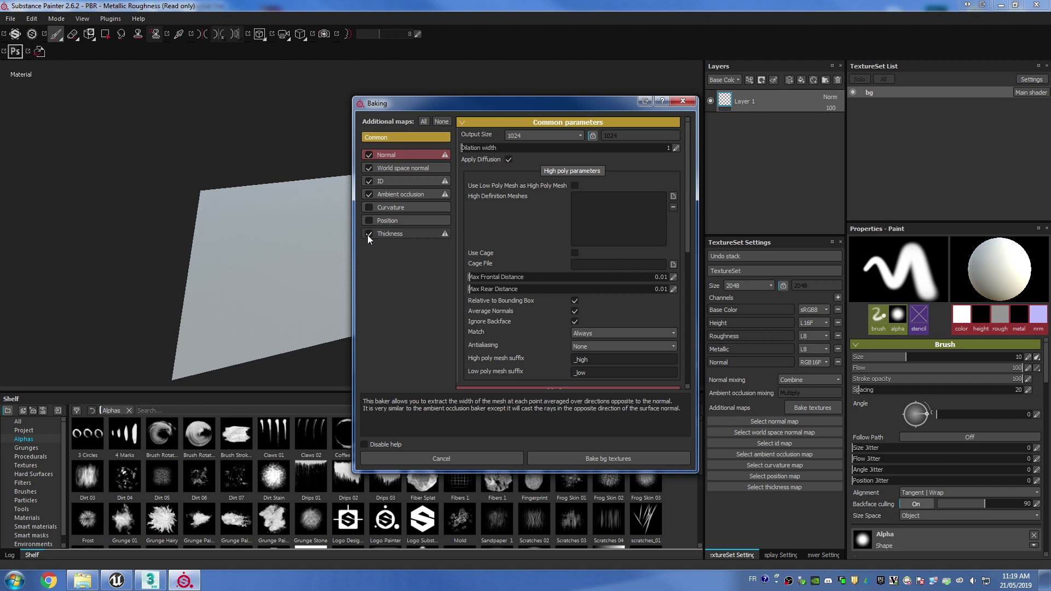
{"action": "left_click", "coordinate": [379, 180]}
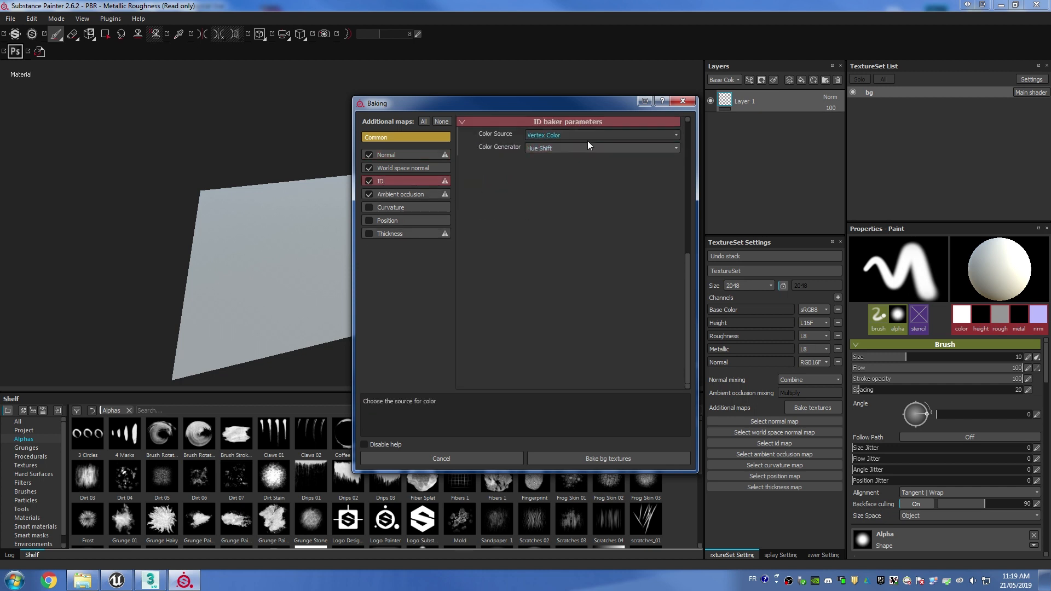
{"action": "left_click", "coordinate": [600, 147]}
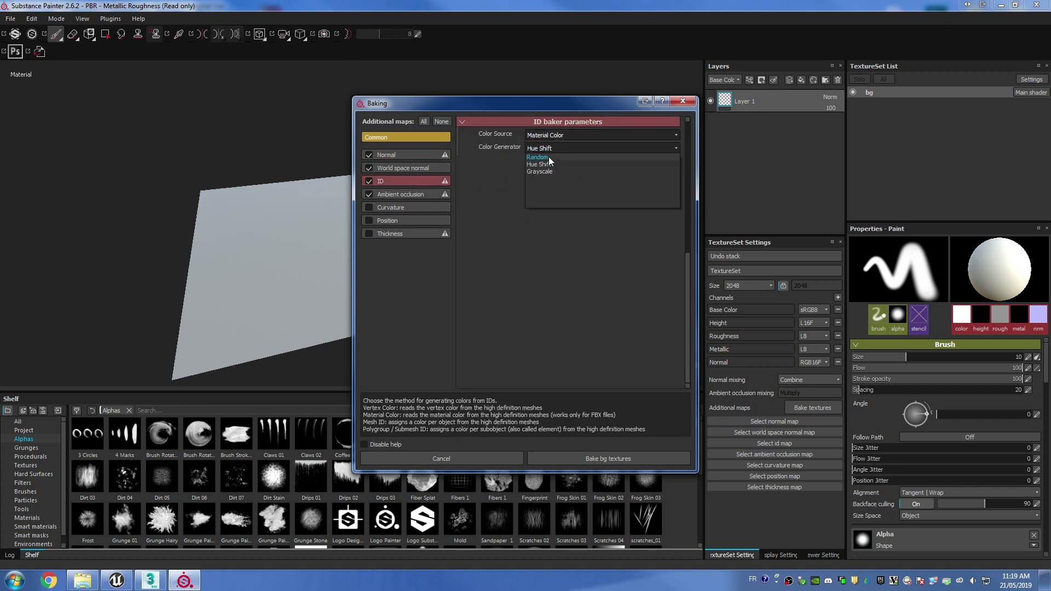
{"action": "left_click", "coordinate": [386, 154]}
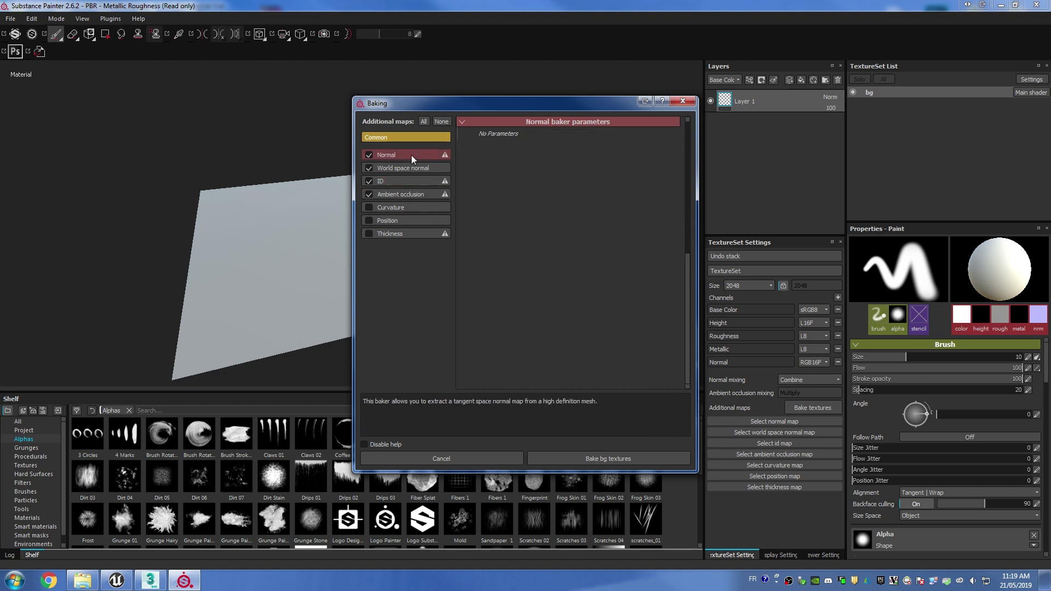
{"action": "left_click", "coordinate": [405, 137]}
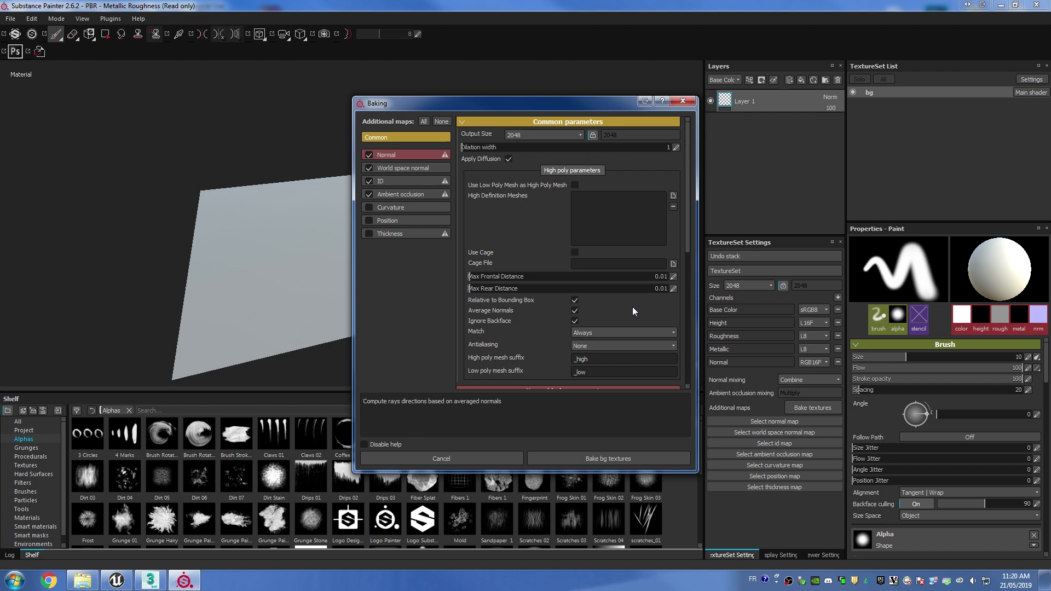
Use 4x4 subsampling, add details_high.FBX as the high poly, skip world space normal, and bake
{"action": "left_click", "coordinate": [621, 346]}
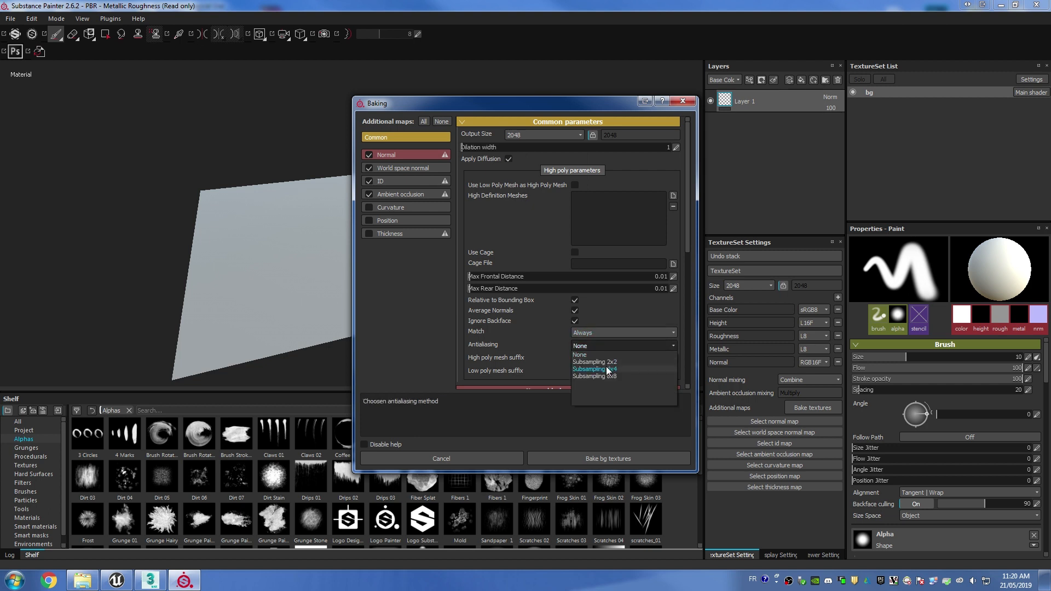
{"action": "left_click", "coordinate": [594, 369]}
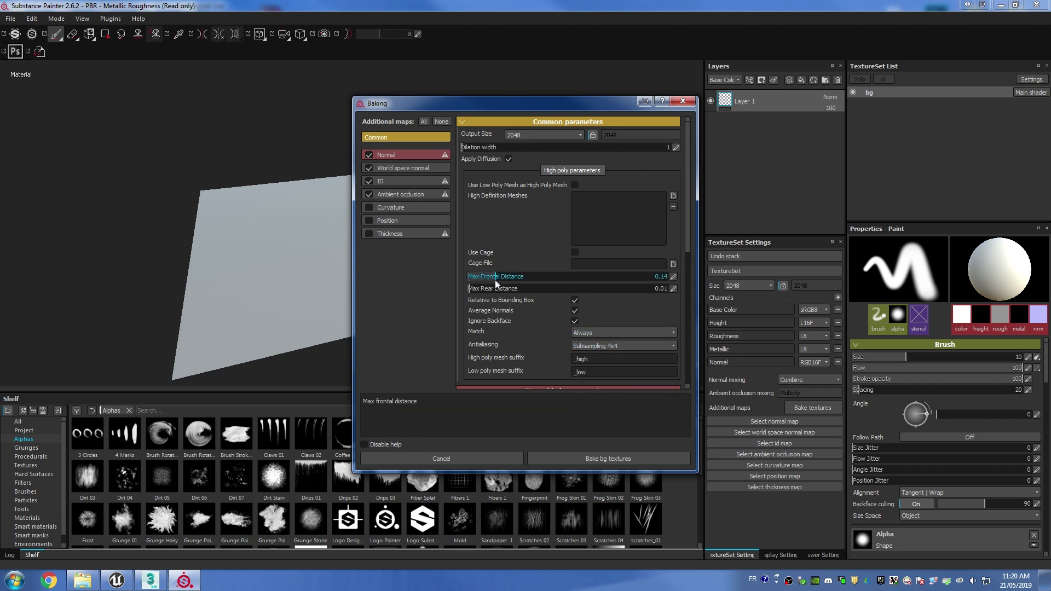
{"action": "left_click", "coordinate": [673, 195]}
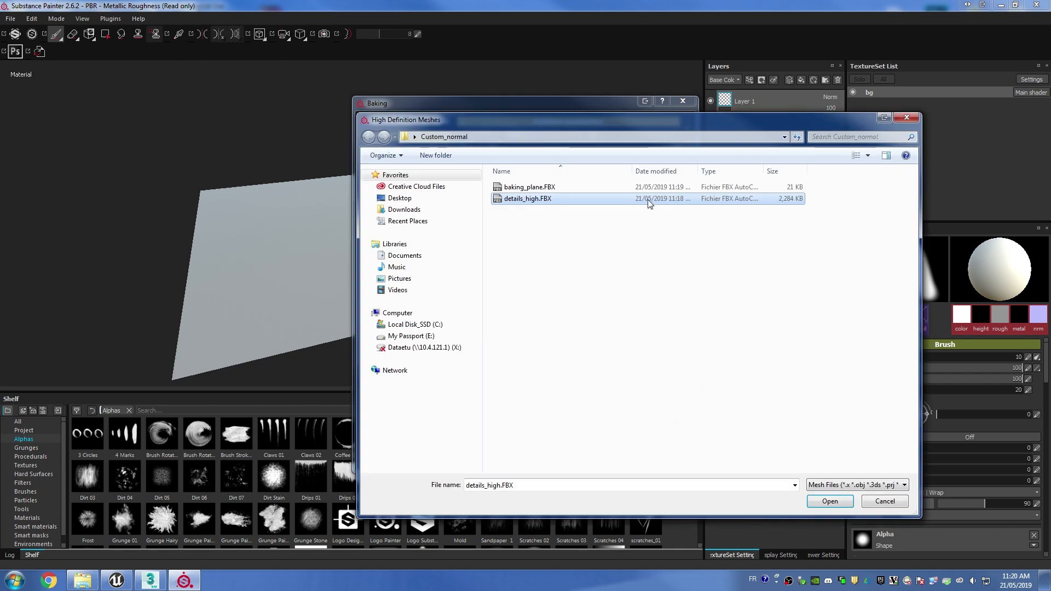
{"action": "left_click", "coordinate": [829, 501]}
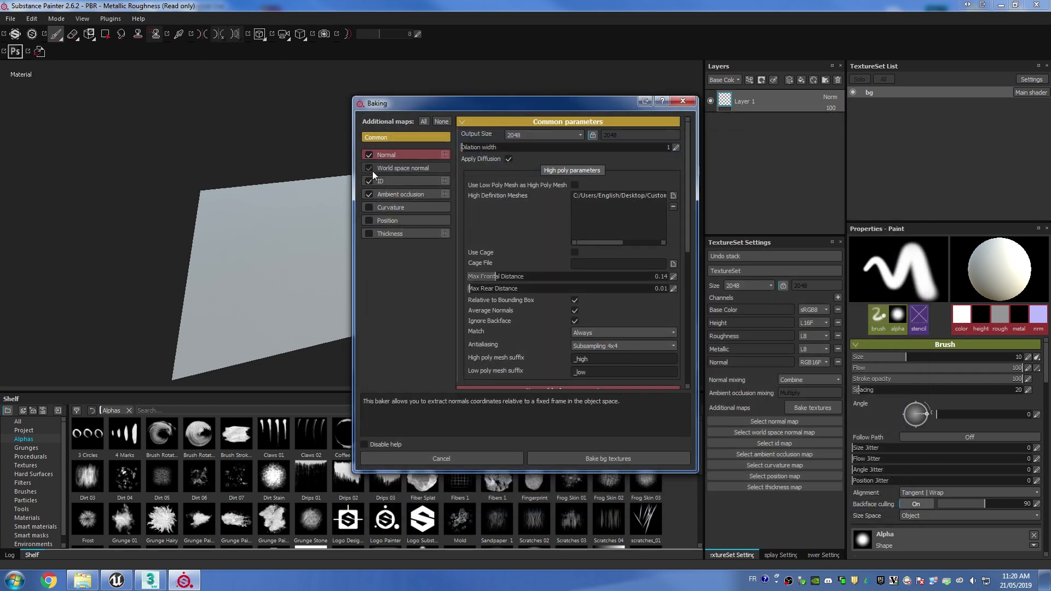
{"action": "left_click", "coordinate": [369, 168]}
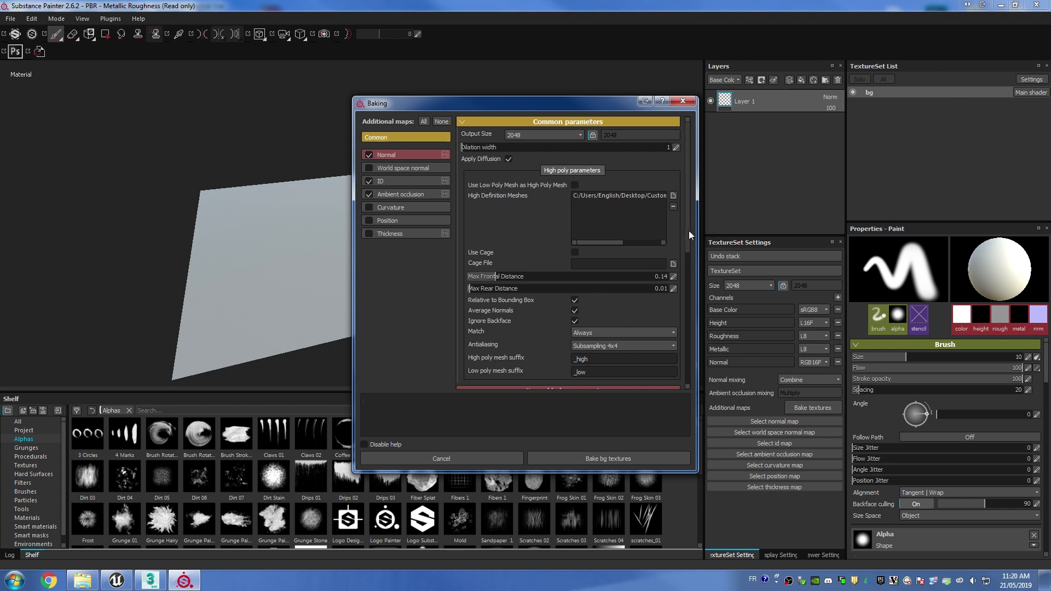
{"action": "scroll", "scroll_direction": "down", "scroll_amount": 3}
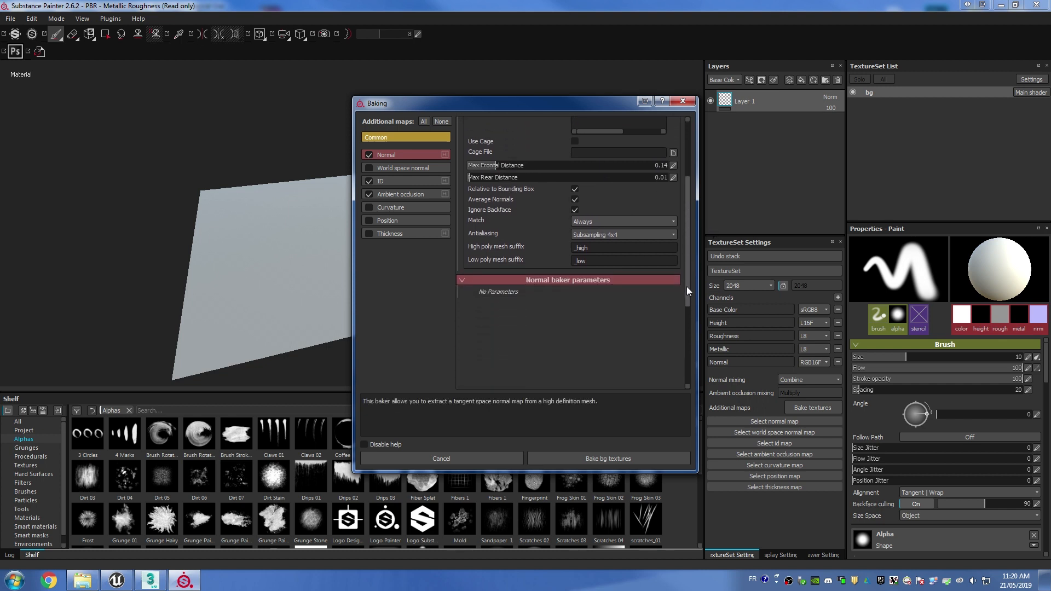
{"action": "scroll", "scroll_direction": "up", "scroll_amount": 3}
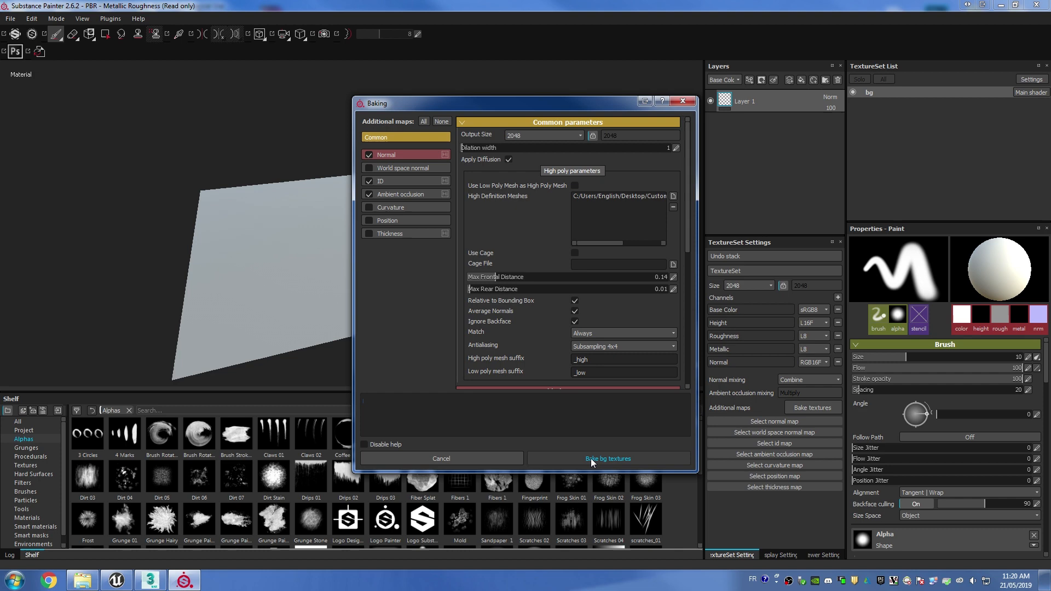
{"action": "left_click", "coordinate": [606, 459]}
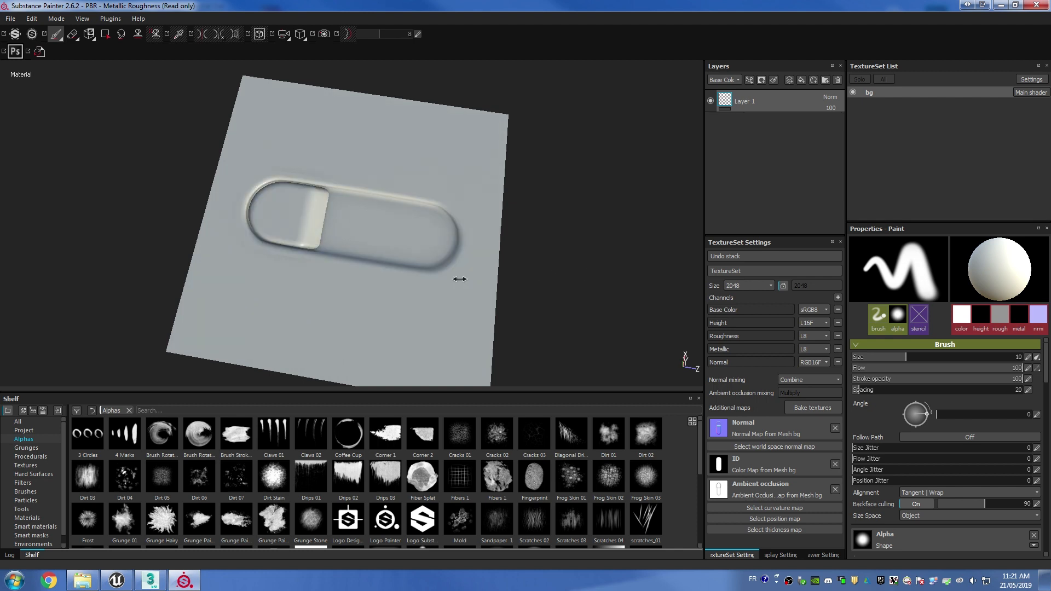
Export the bg texture set with the Additional maps config as Targa files to Custom_normal
{"action": "left_click", "coordinate": [10, 18]}
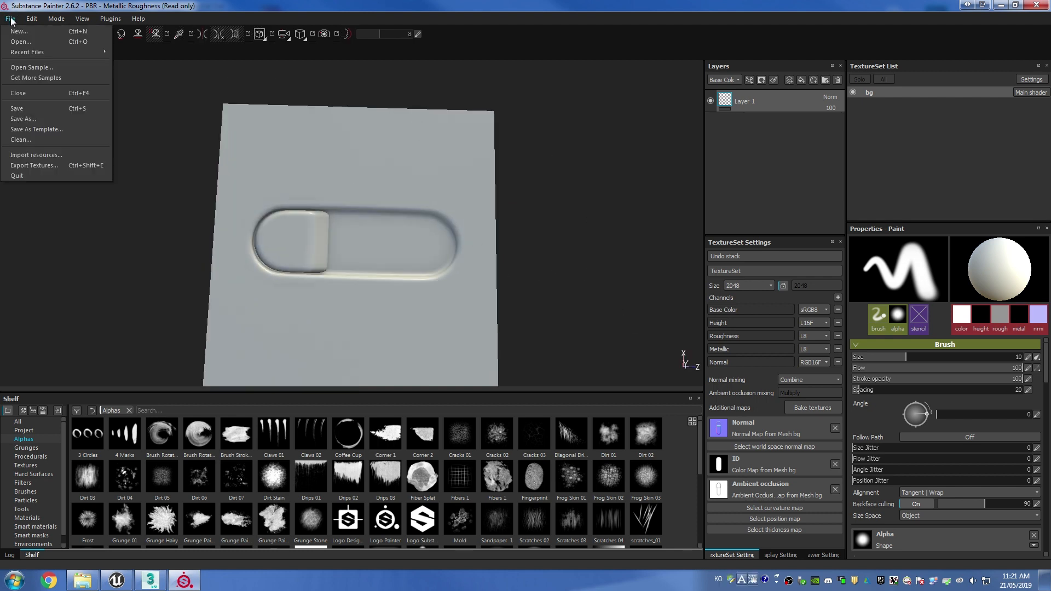
{"action": "left_click", "coordinate": [34, 166]}
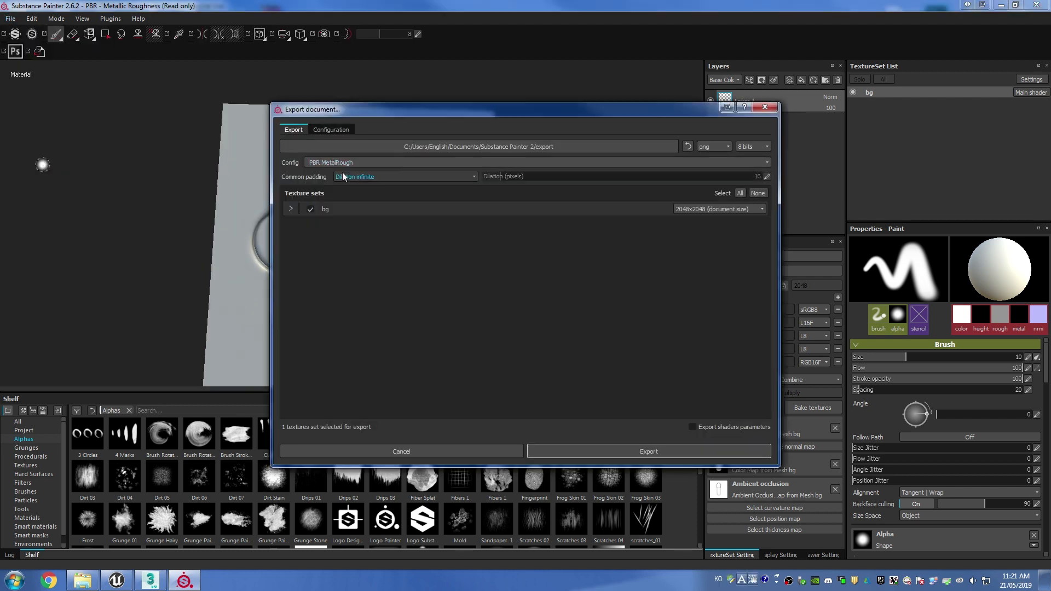
{"action": "left_click", "coordinate": [712, 146]}
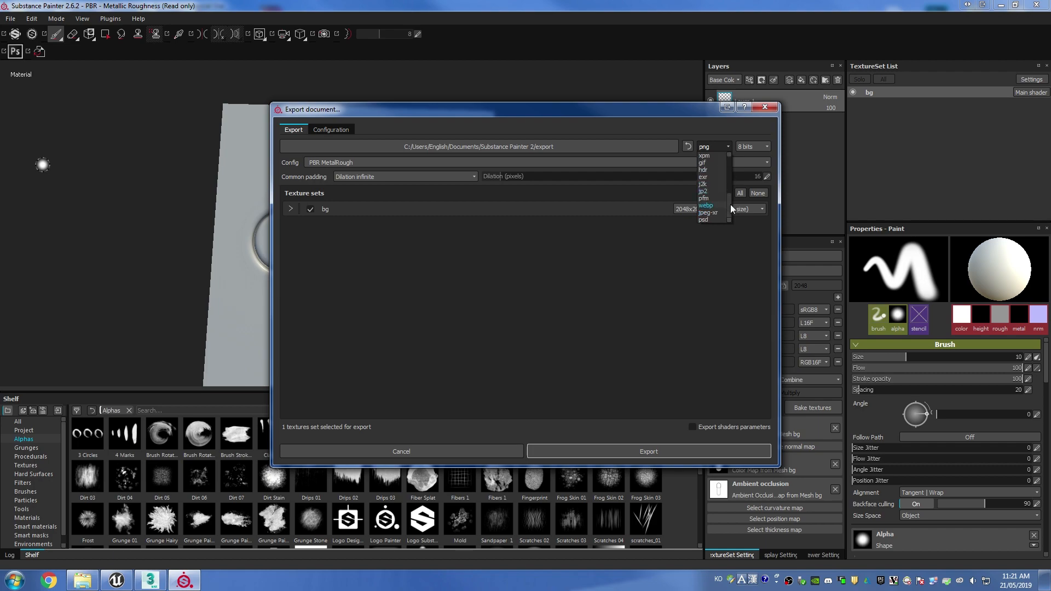
{"action": "left_click", "coordinate": [687, 146]}
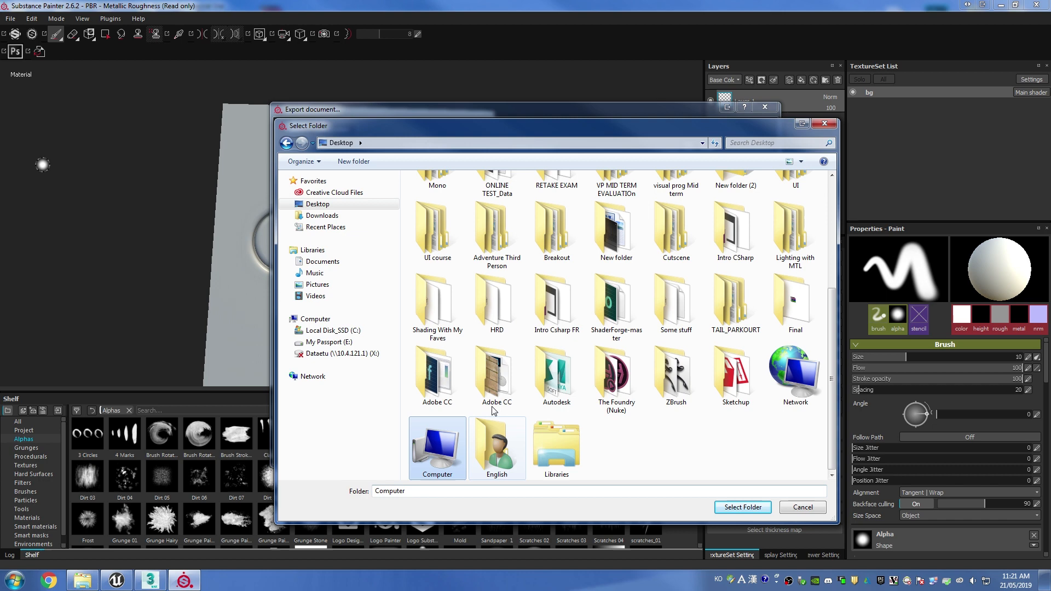
{"action": "left_click", "coordinate": [743, 507]}
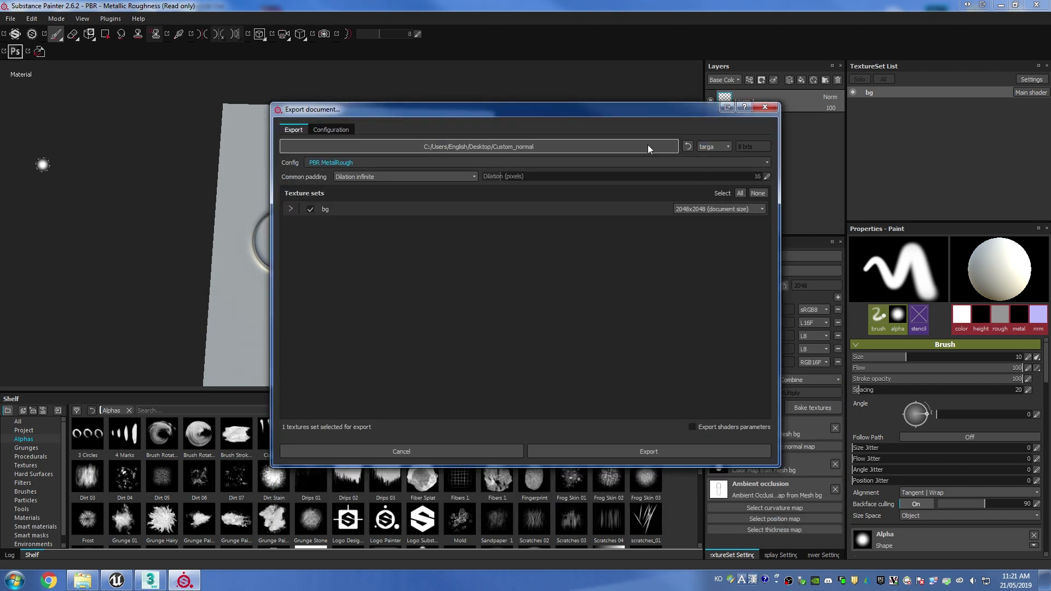
{"action": "left_click", "coordinate": [289, 208]}
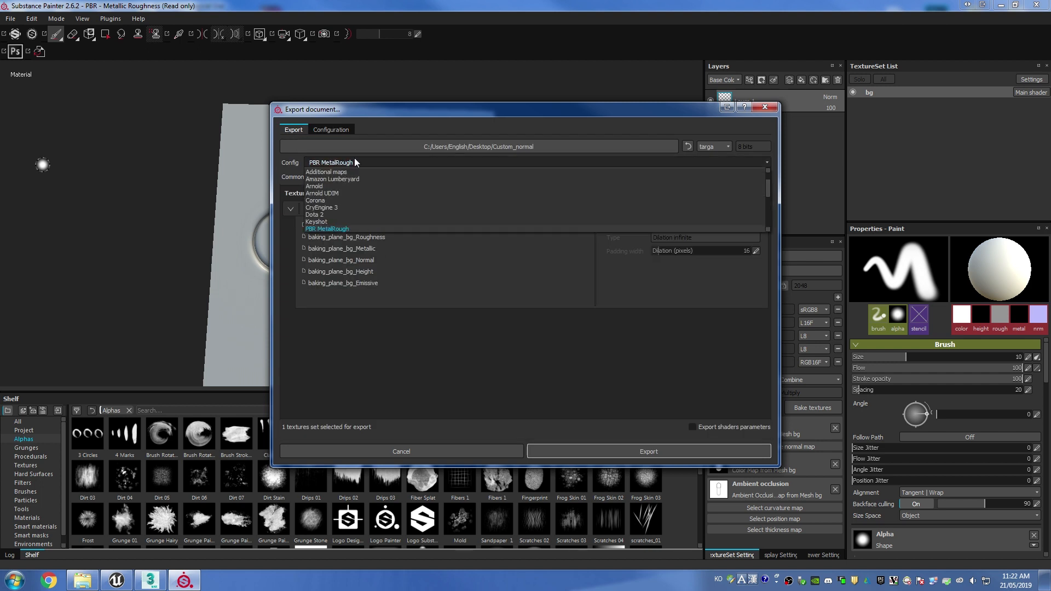
{"action": "left_click", "coordinate": [325, 171]}
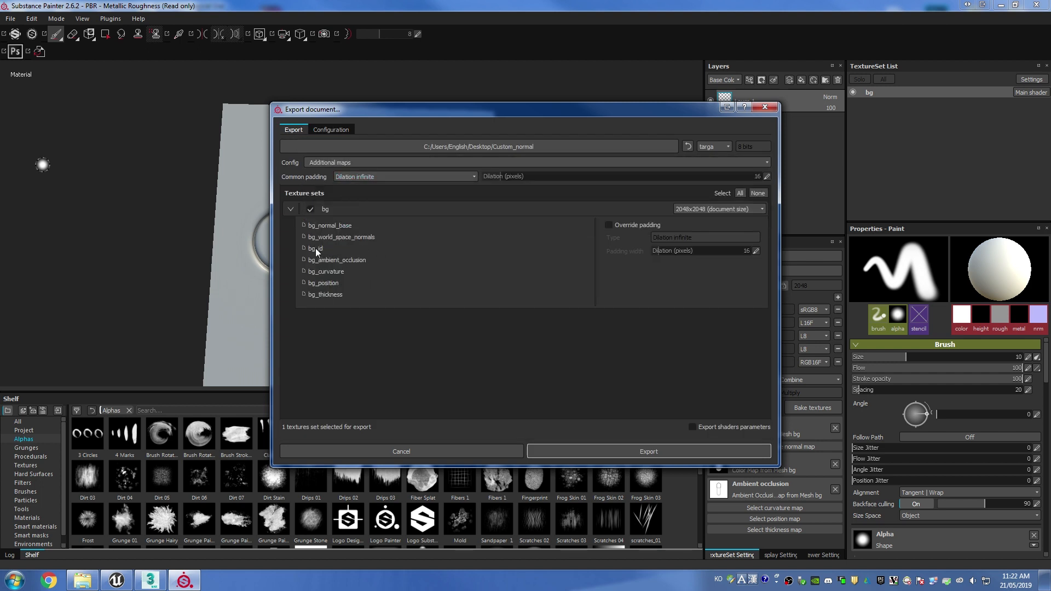
{"action": "mouse_move", "coordinate": [319, 298]}
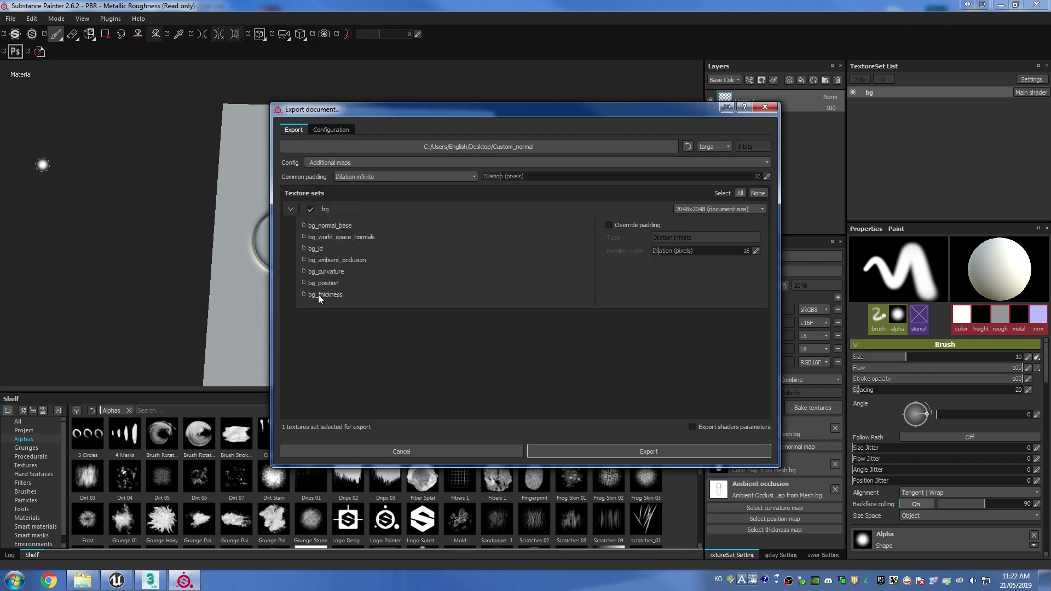
{"action": "left_click", "coordinate": [648, 451]}
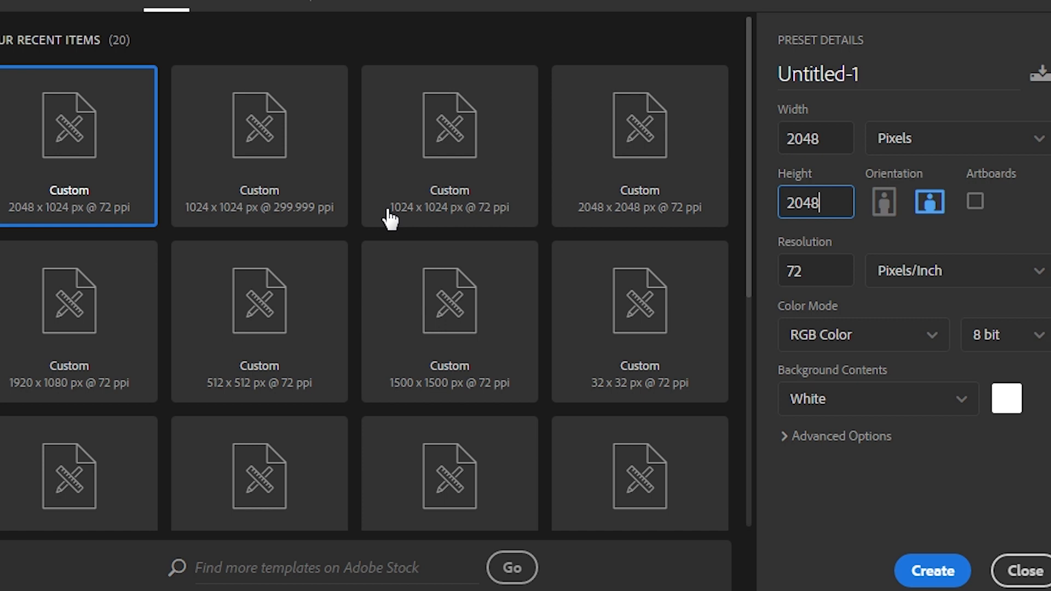
{"action": "mouse_move", "coordinate": [922, 284]}
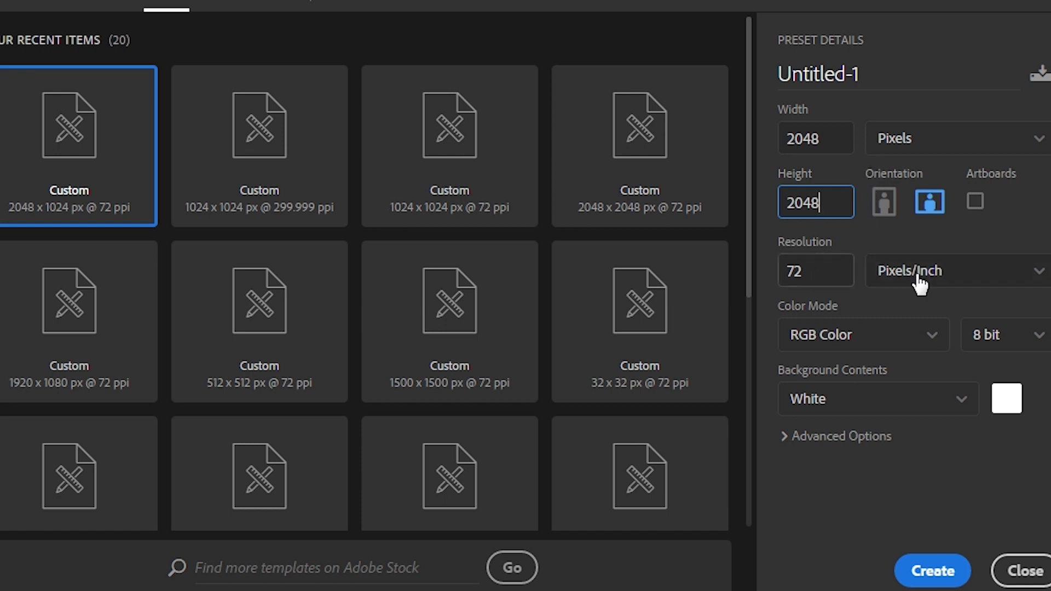
Create a portrait 2048 x 2048 px document in Photoshop
{"action": "left_click", "coordinate": [884, 202]}
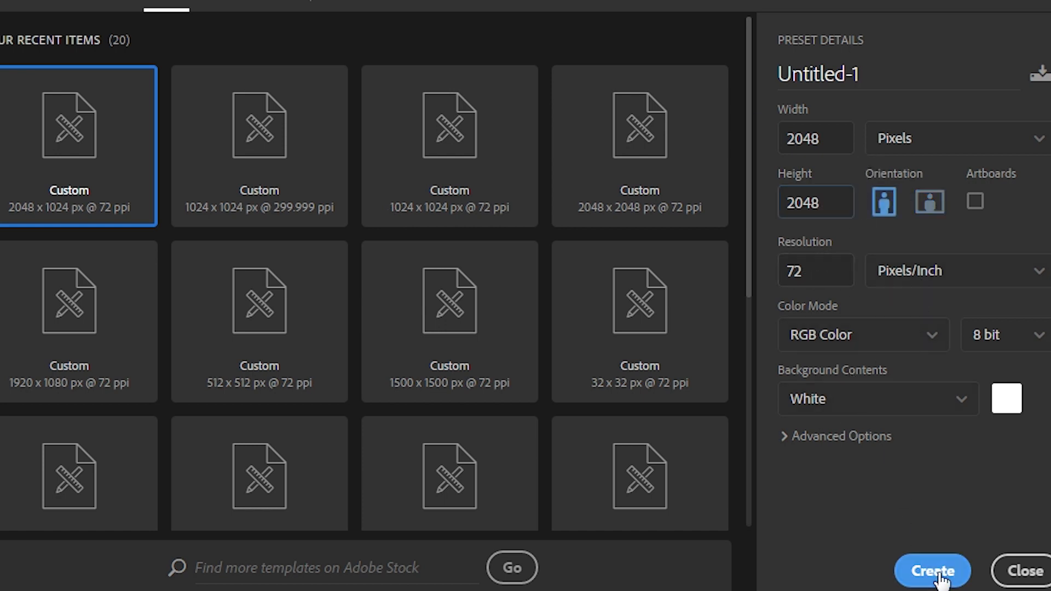
{"action": "left_click", "coordinate": [931, 570]}
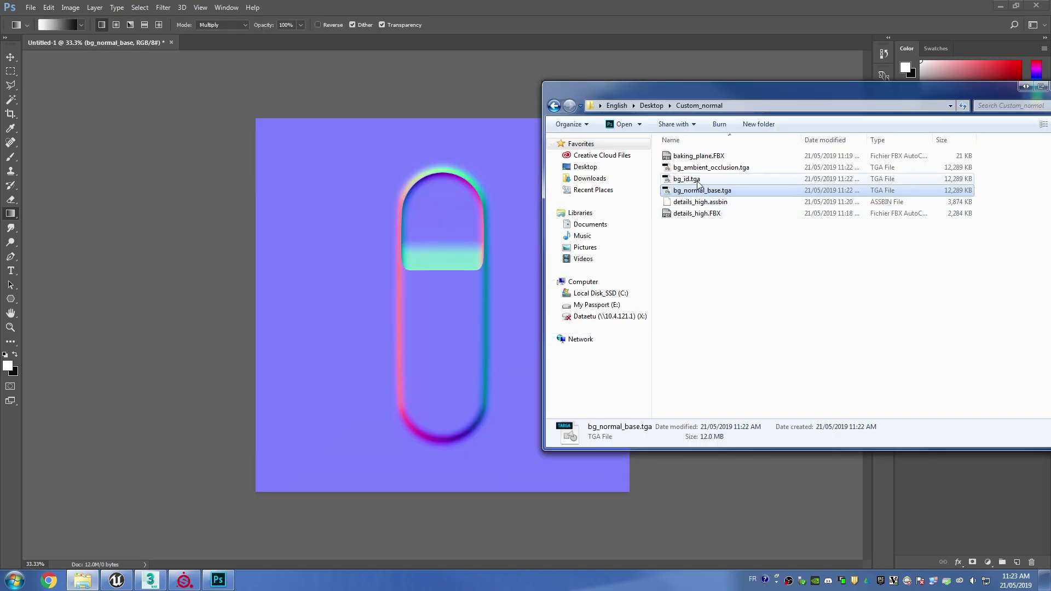
Place the bg_id map into a new Alpha 1 channel and save as Targa
{"action": "double_click", "coordinate": [686, 179]}
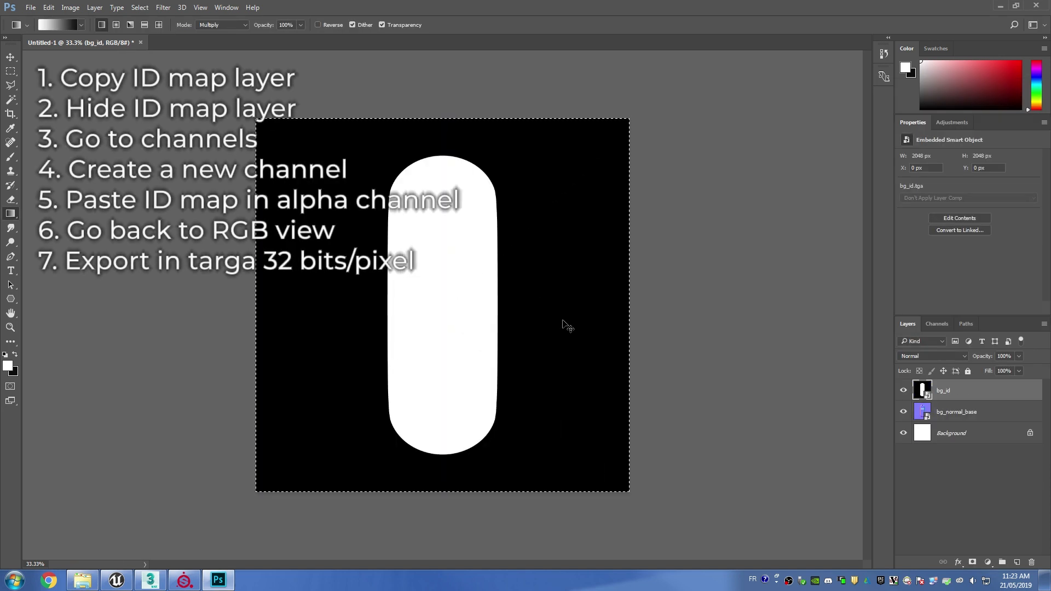
{"action": "left_click", "coordinate": [937, 323]}
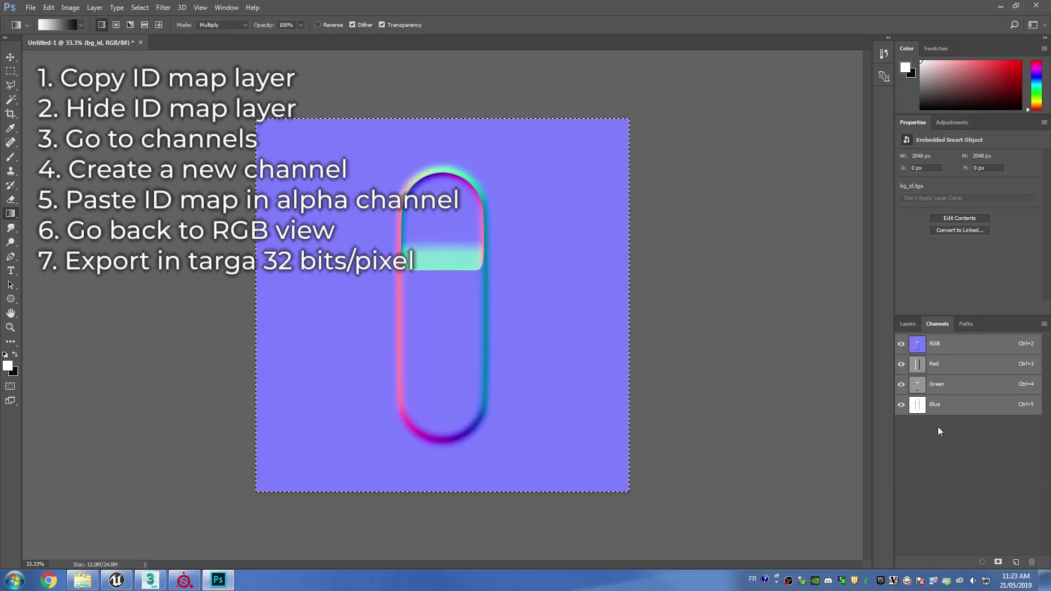
{"action": "left_click", "coordinate": [998, 561]}
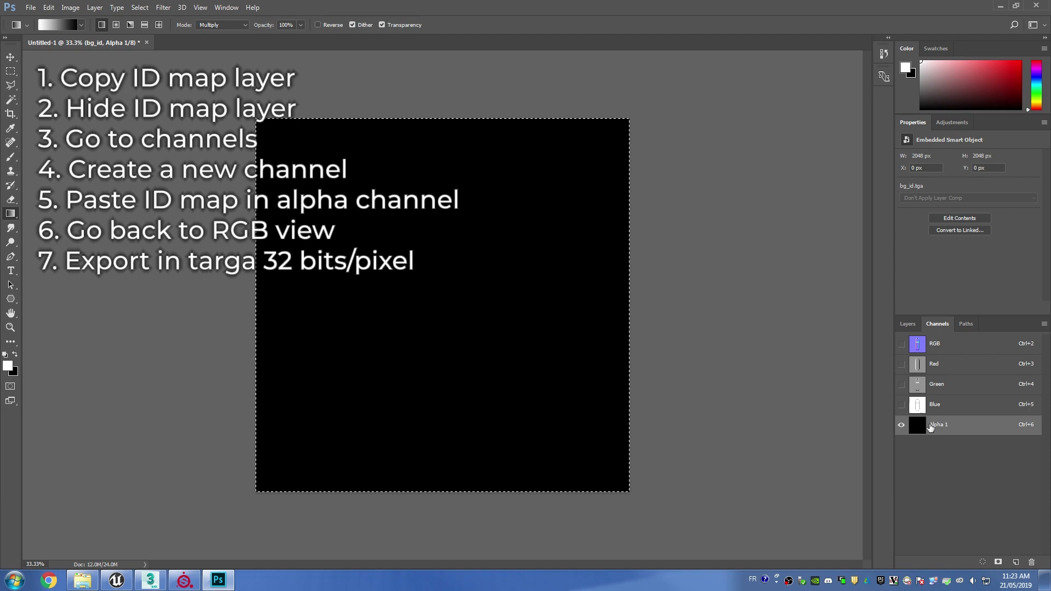
{"action": "left_click", "coordinate": [934, 343]}
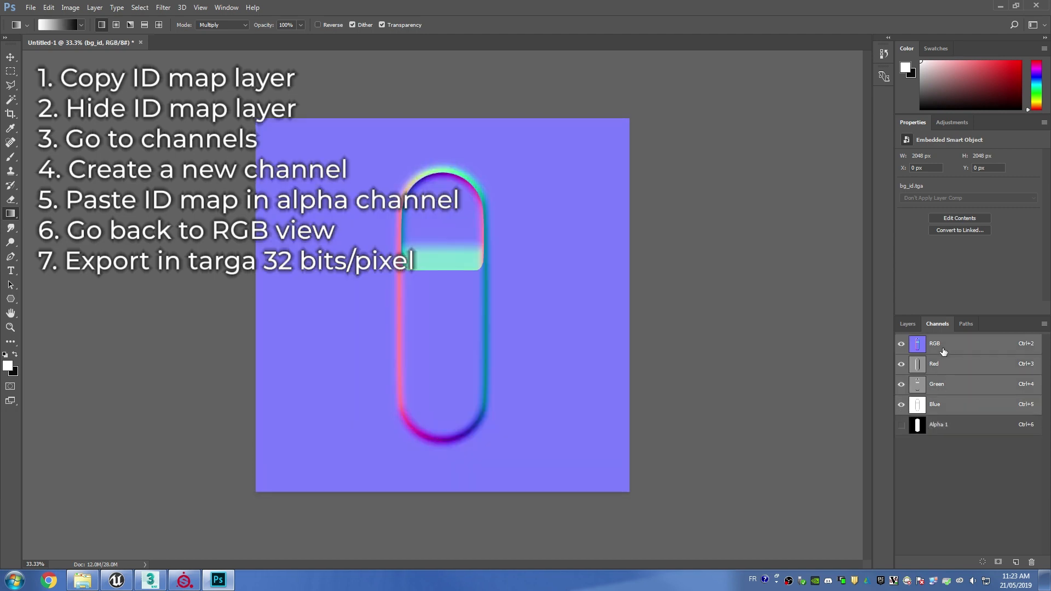
{"action": "left_click", "coordinate": [908, 324]}
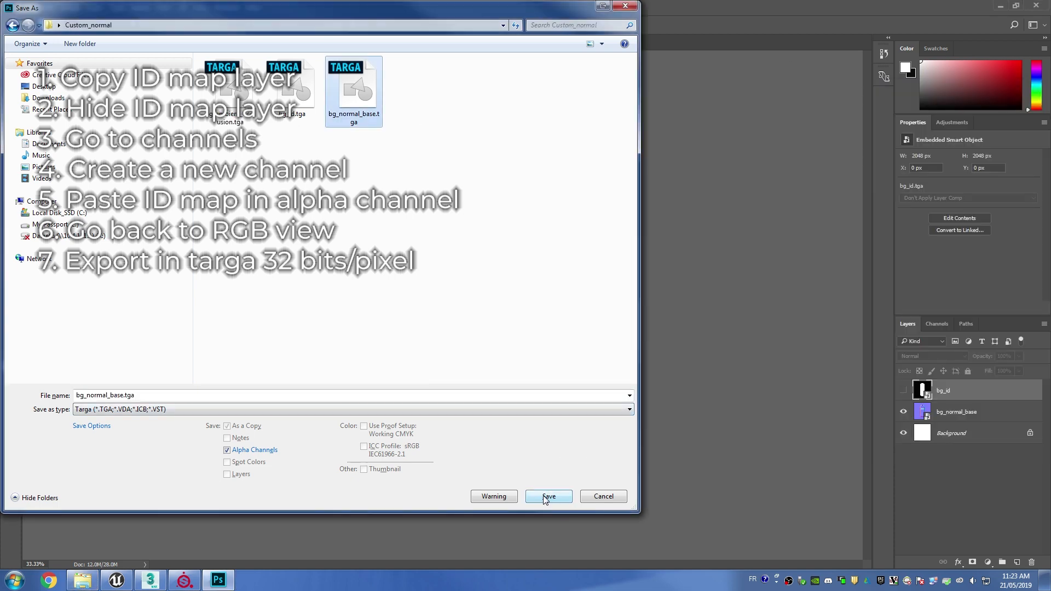
{"action": "left_click", "coordinate": [548, 496]}
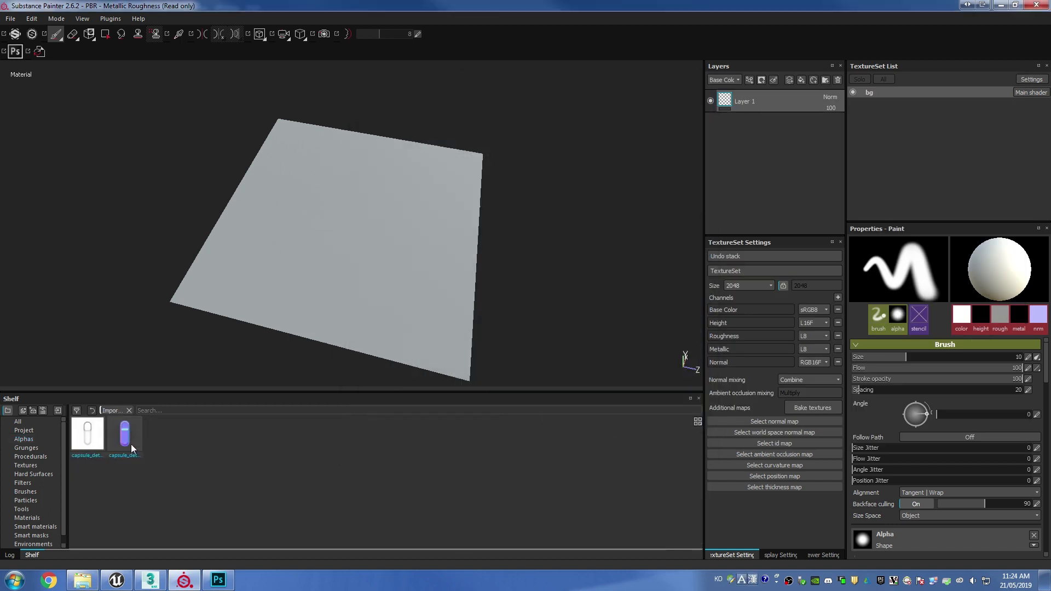
{"action": "mouse_move", "coordinate": [871, 188]}
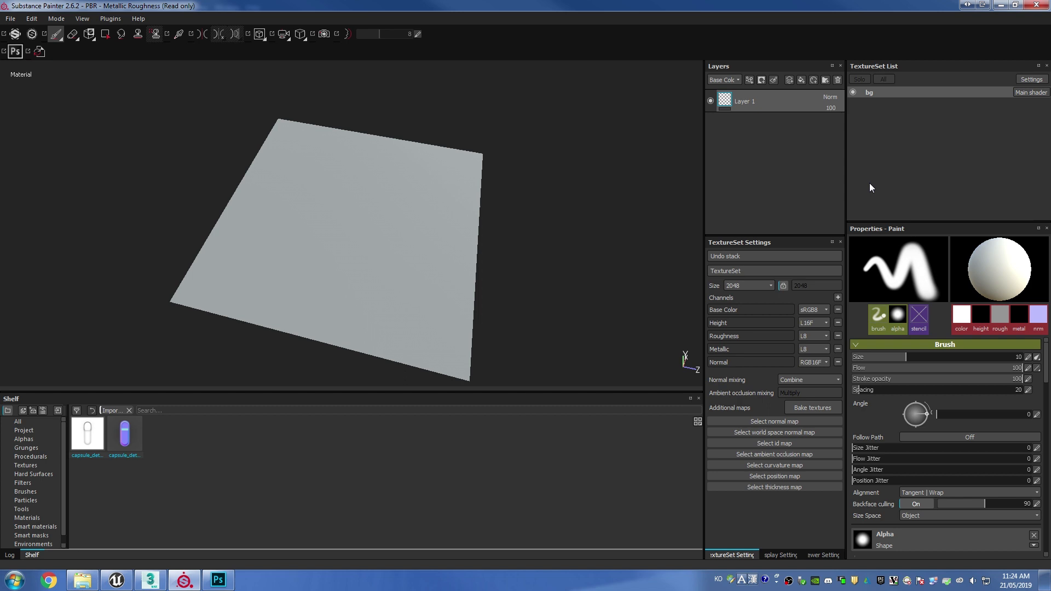
Restrict the brush material to normal and ao, adding an ambient occlusion channel, and preview the capsule stamp
{"action": "scroll", "scroll_direction": "down", "scroll_amount": 3}
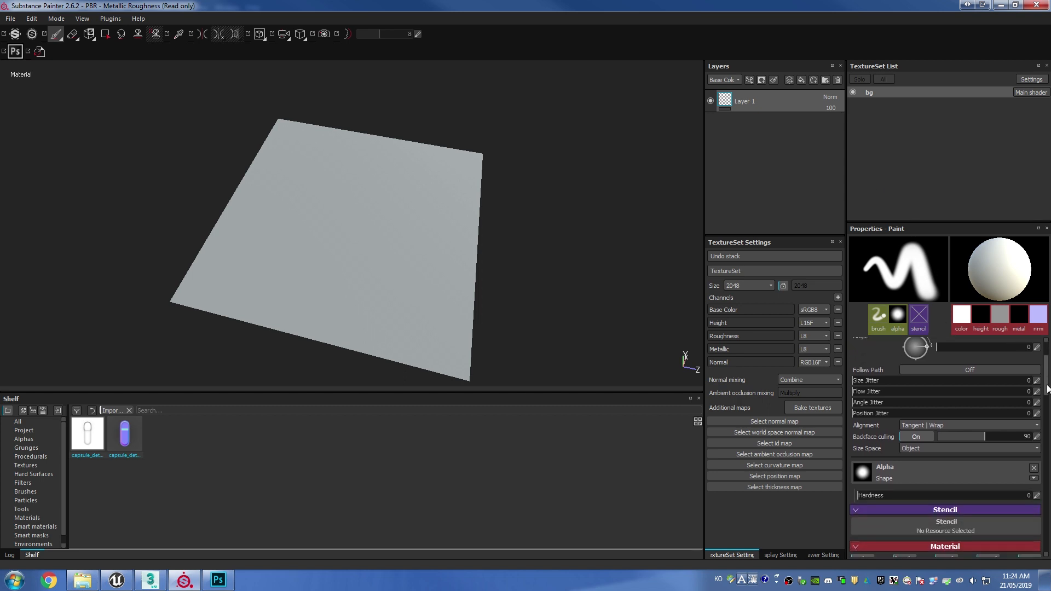
{"action": "scroll", "scroll_direction": "down", "scroll_amount": 3}
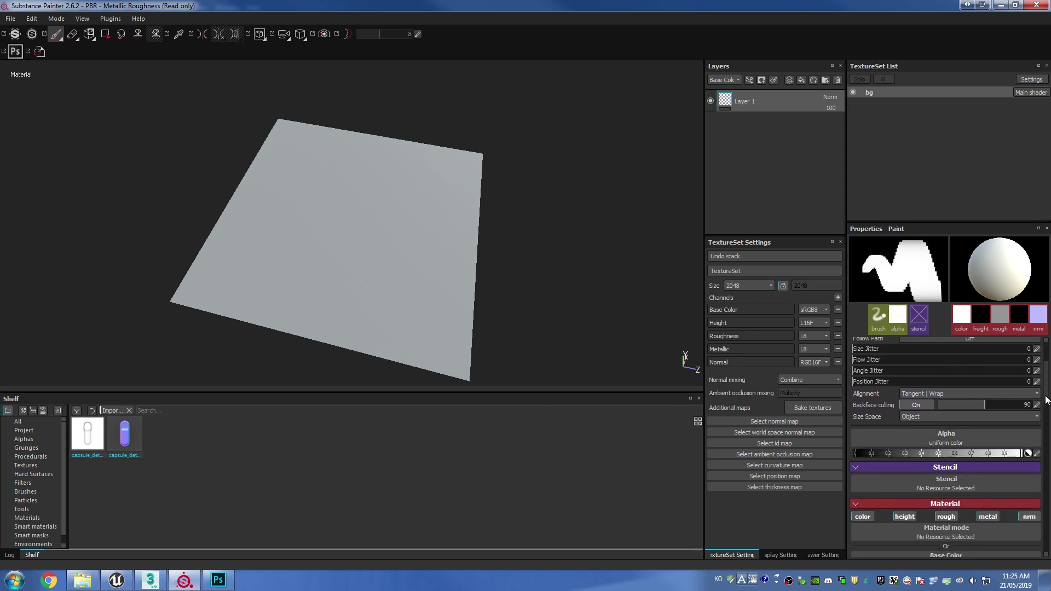
{"action": "scroll", "scroll_direction": "down", "scroll_amount": 3}
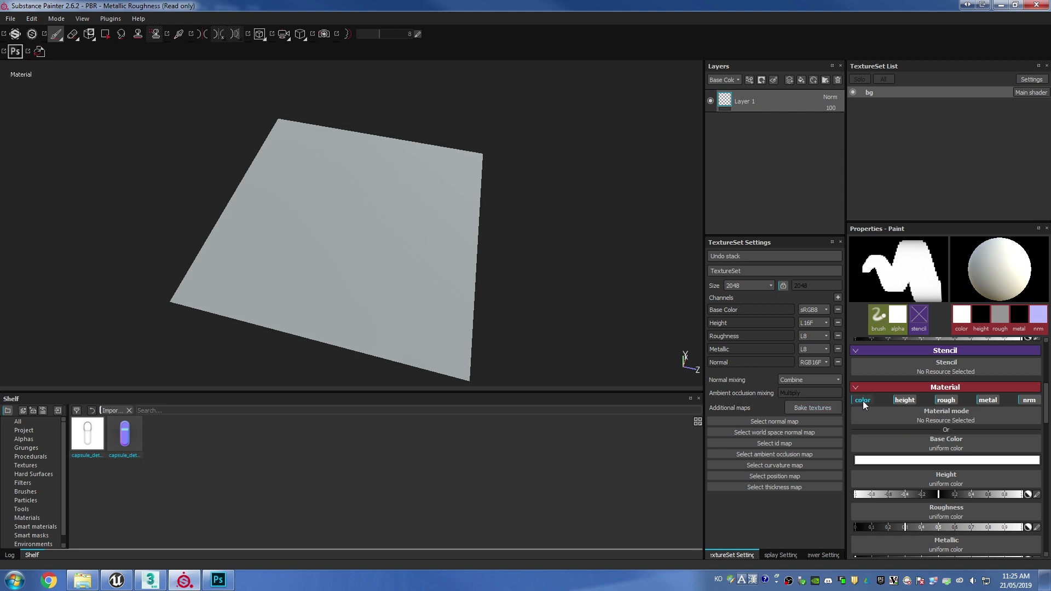
{"action": "left_click", "coordinate": [1030, 400]}
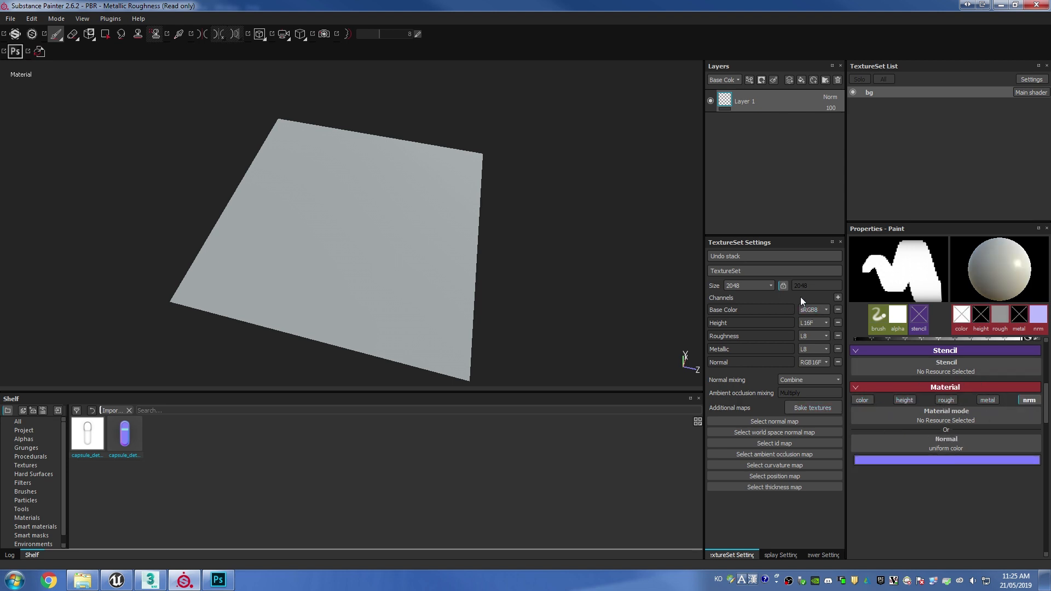
{"action": "left_click", "coordinate": [837, 297]}
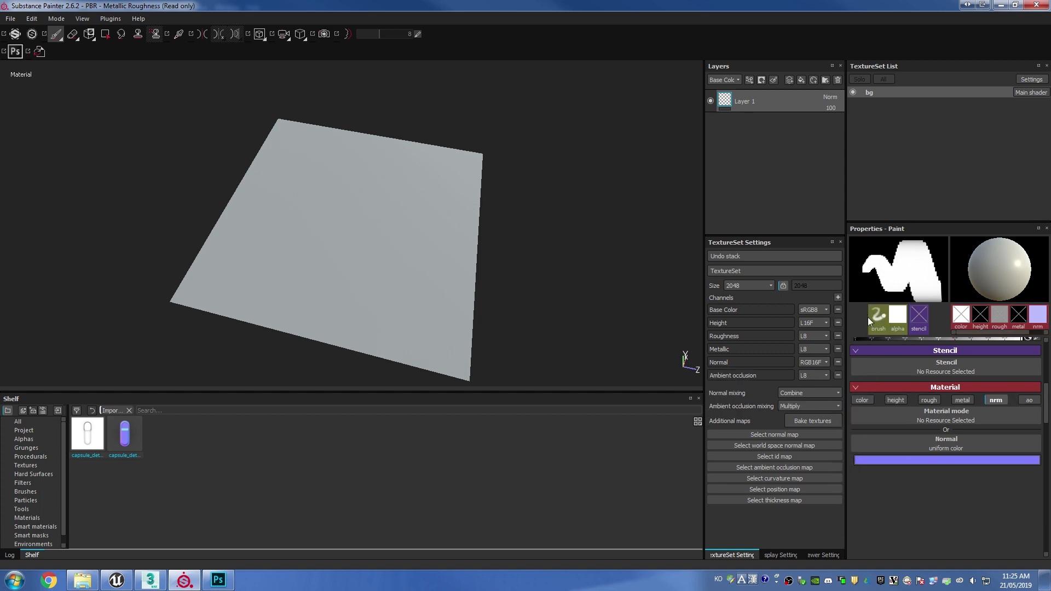
{"action": "left_click", "coordinate": [1029, 400]}
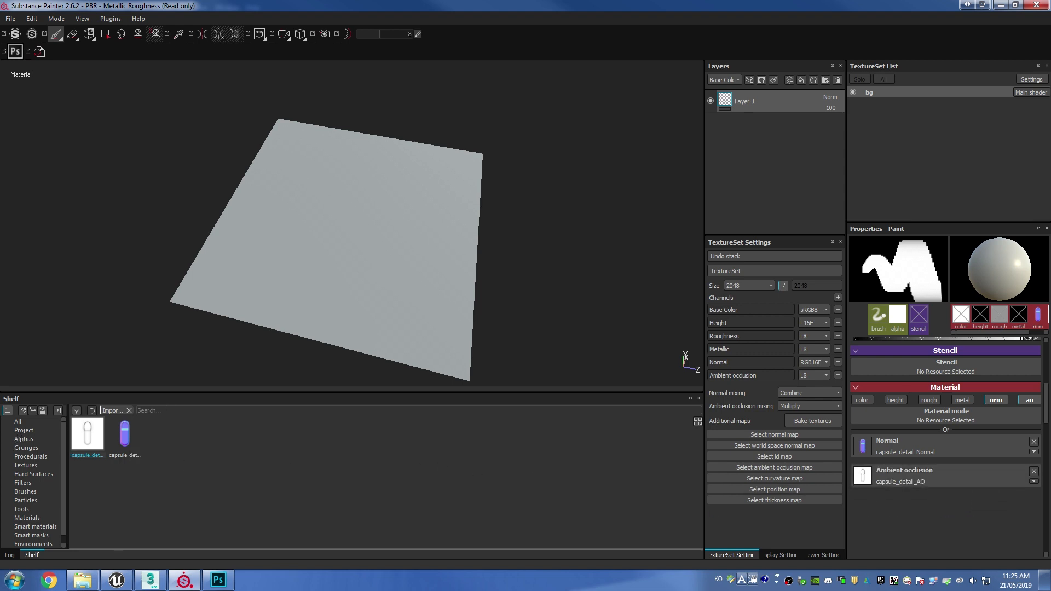
{"action": "left_click", "coordinate": [354, 231]}
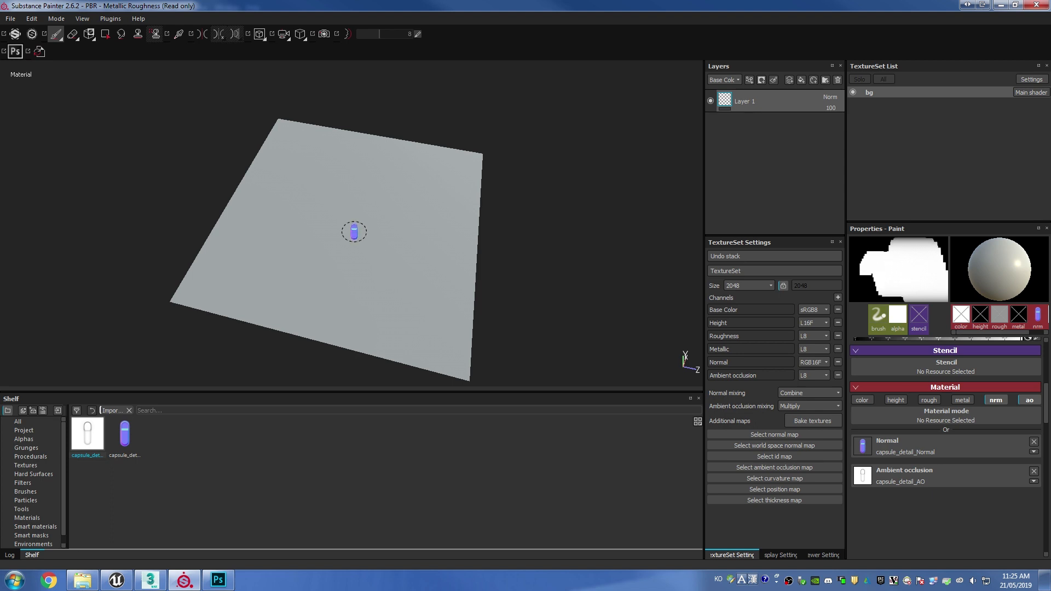